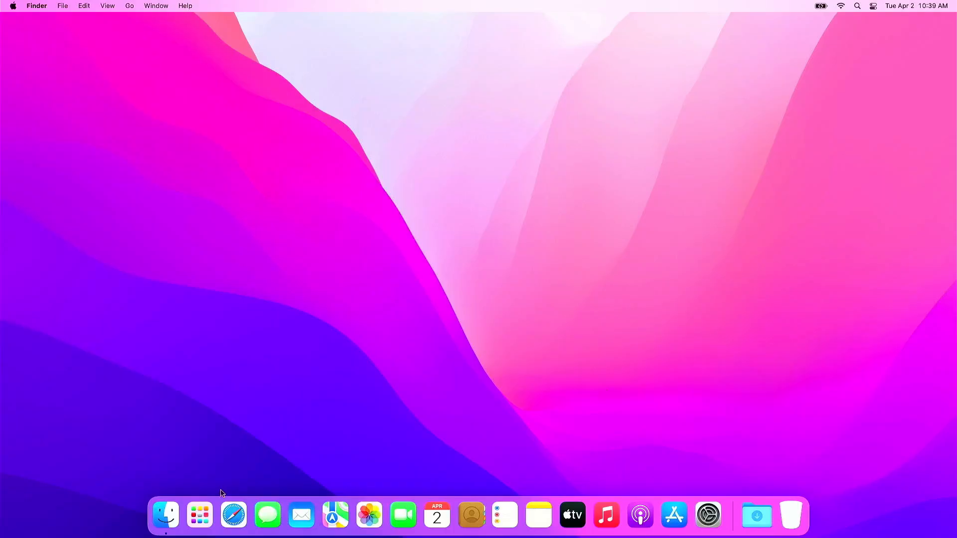
- Launch Disk Utility from Launchpad to view the MacOS Monterey SSD startup volume
click(199, 514)
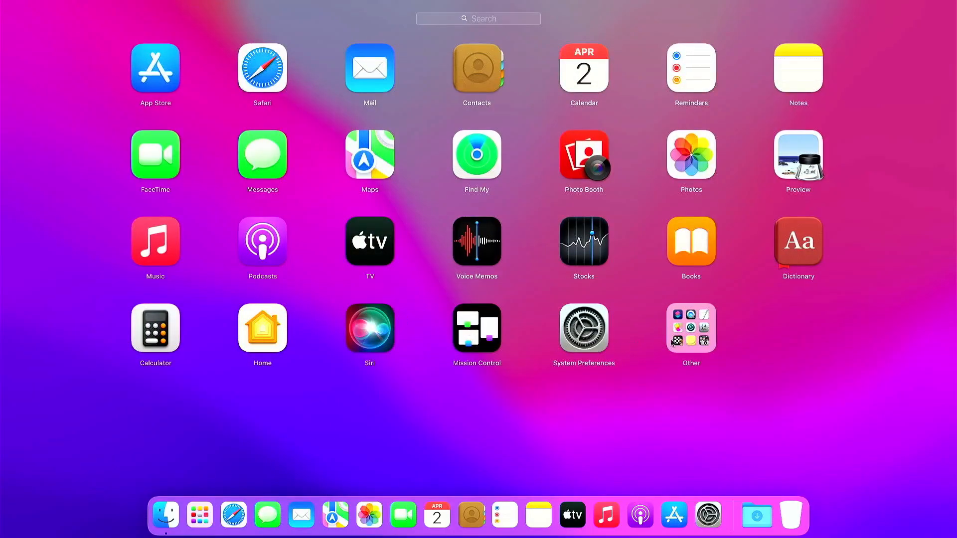
click(690, 328)
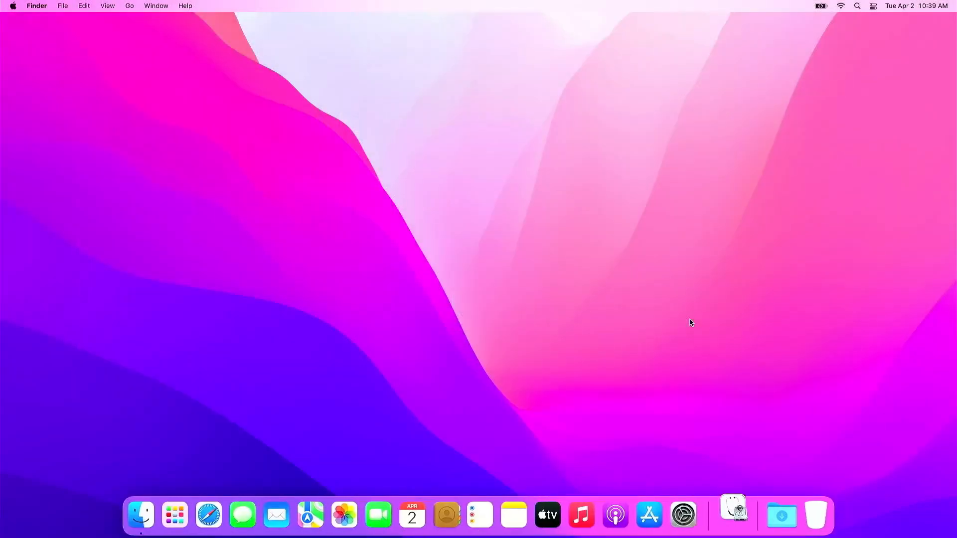
click(731, 515)
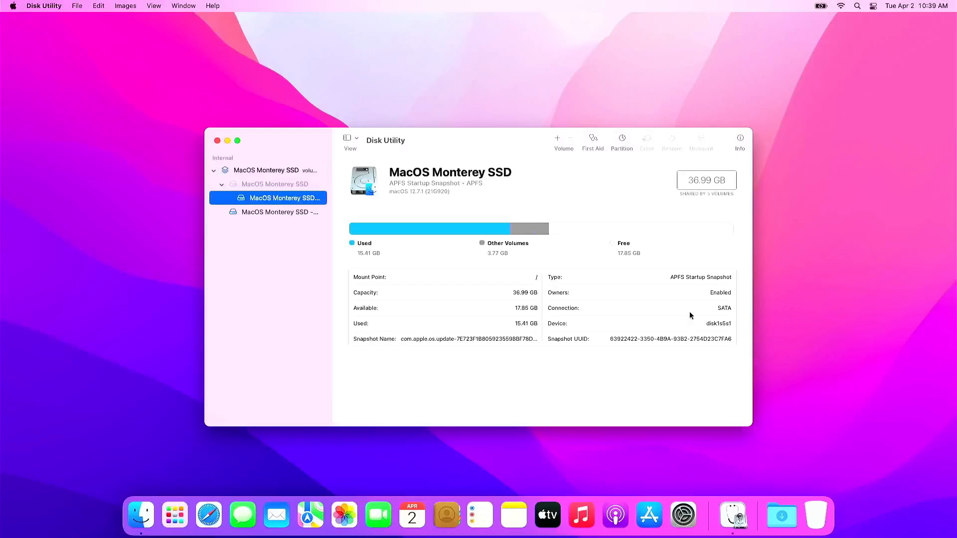
mouse_move(621, 148)
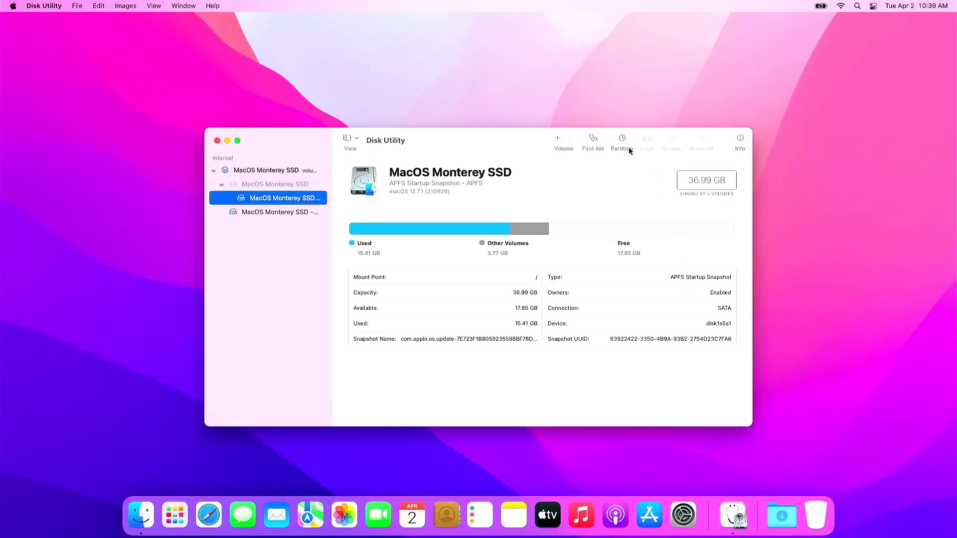
mouse_move(629, 151)
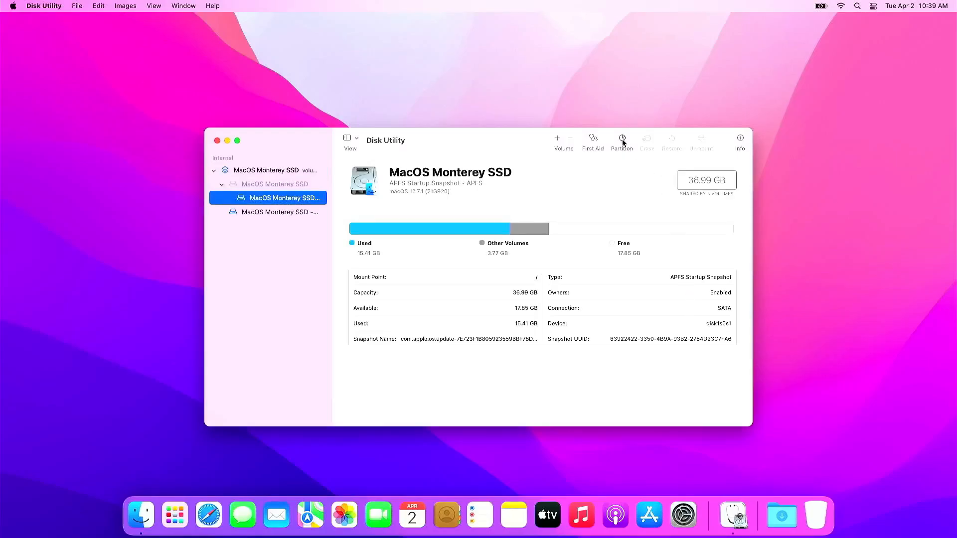
- Add a second MS-DOS (FAT) partition beside MacOS Monterey SSD on the SanDisk drive
click(622, 140)
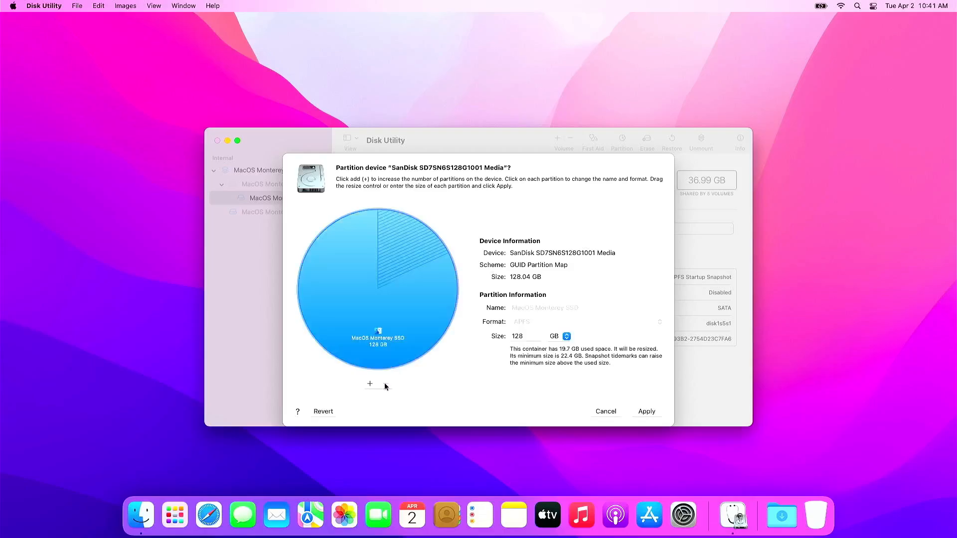
click(369, 384)
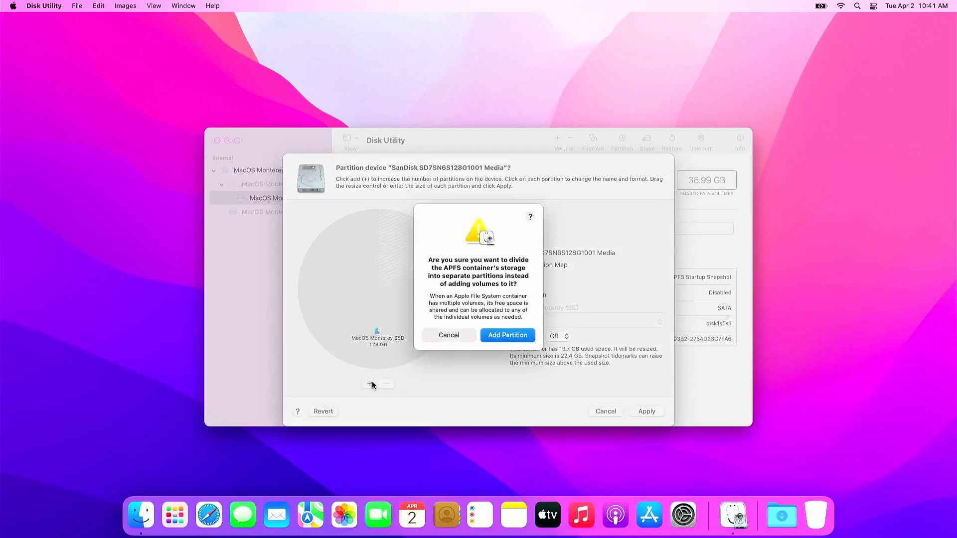
click(506, 335)
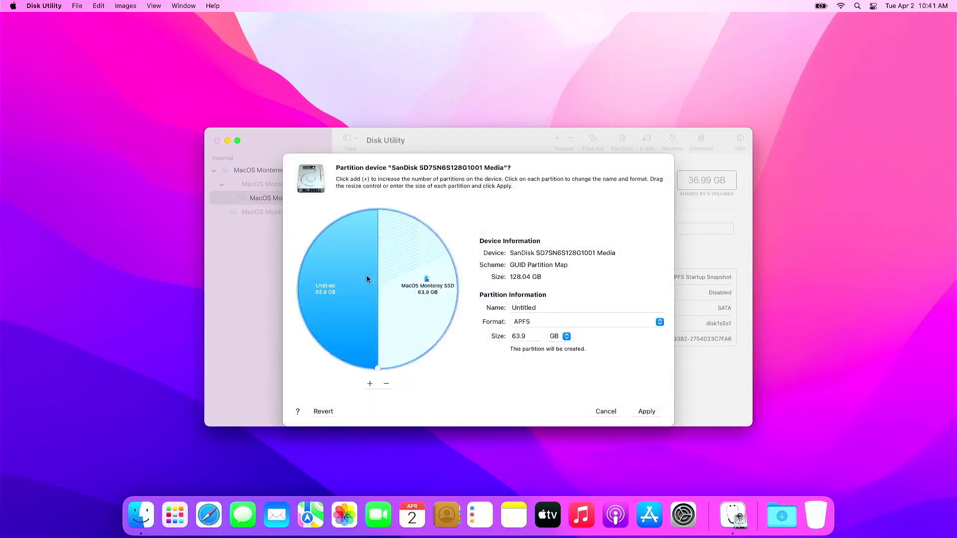
mouse_move(359, 289)
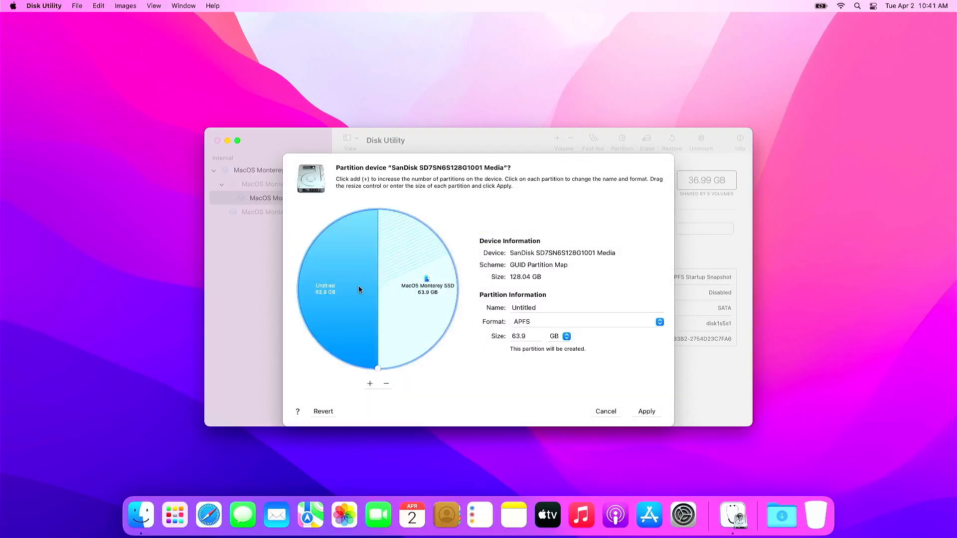
mouse_move(473, 316)
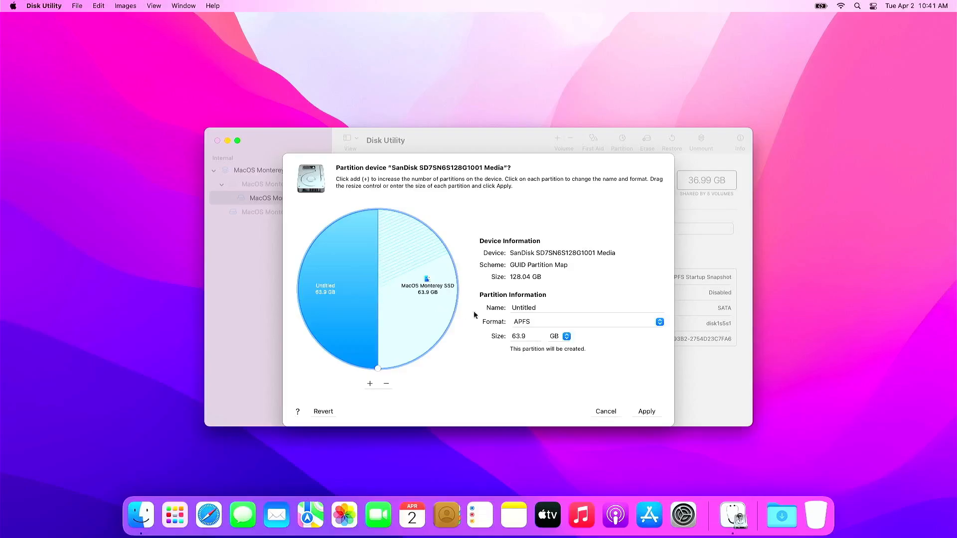
click(659, 322)
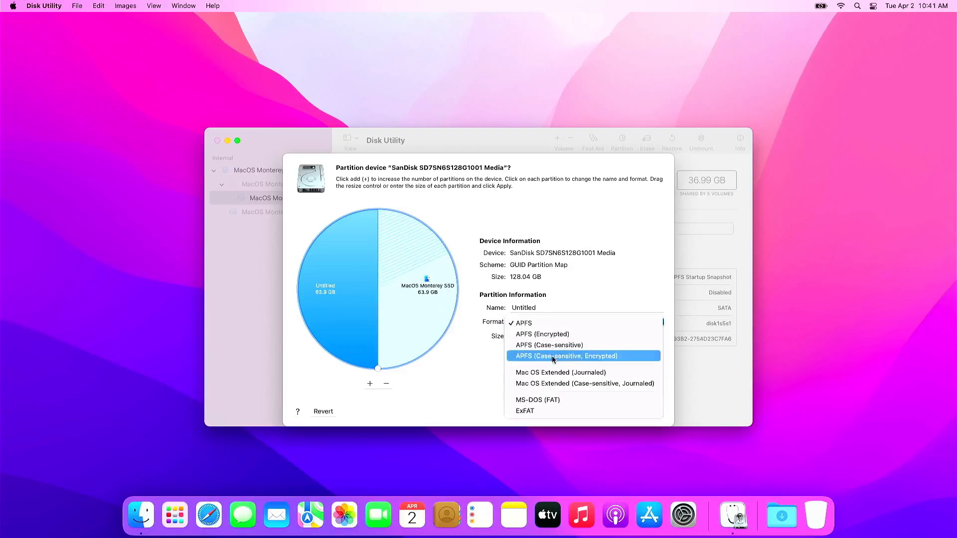
click(537, 399)
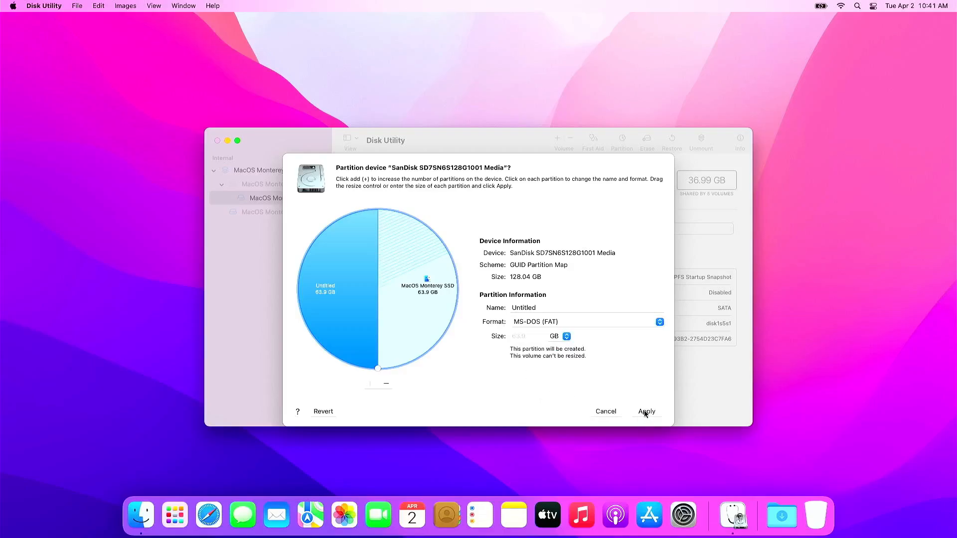
- Apply the new partition layout, accept the resize warnings, and dismiss the completion report
click(646, 411)
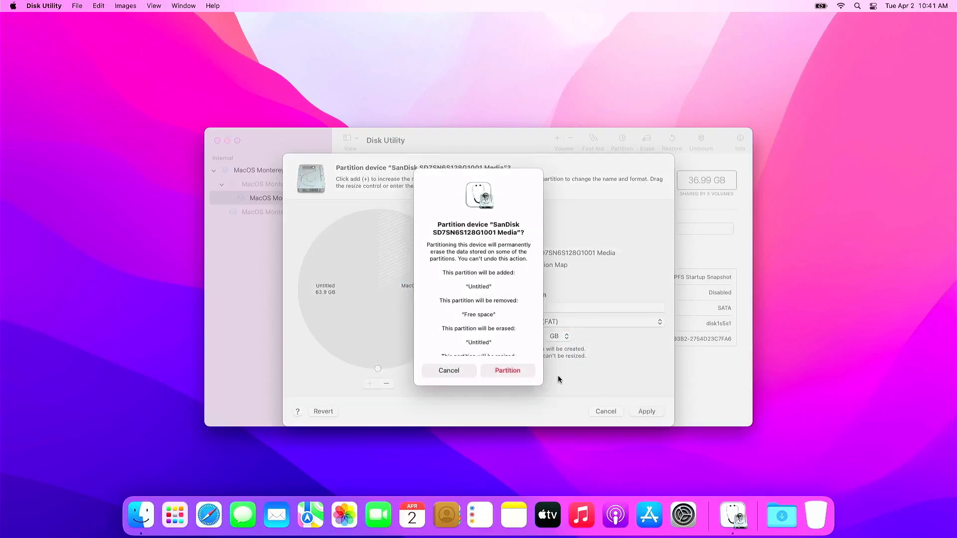
click(506, 370)
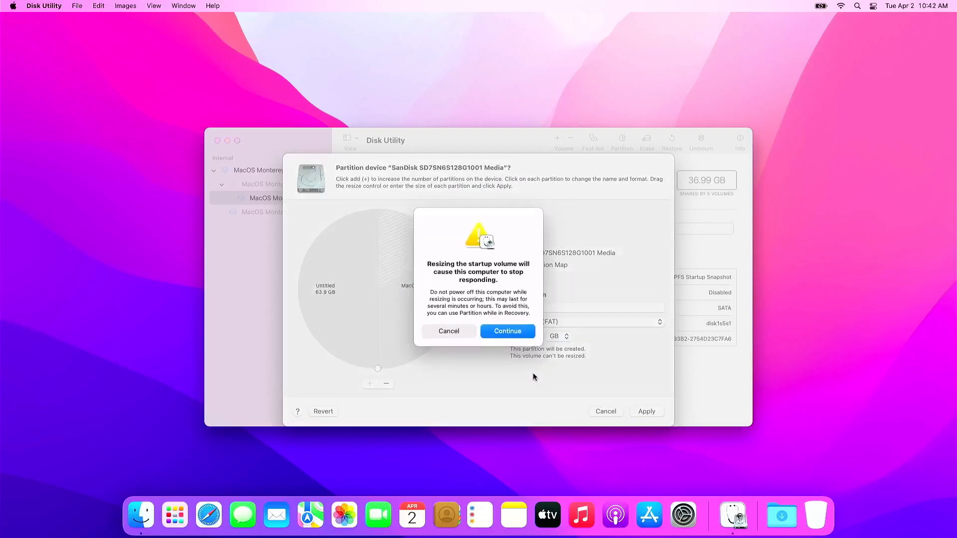
click(506, 331)
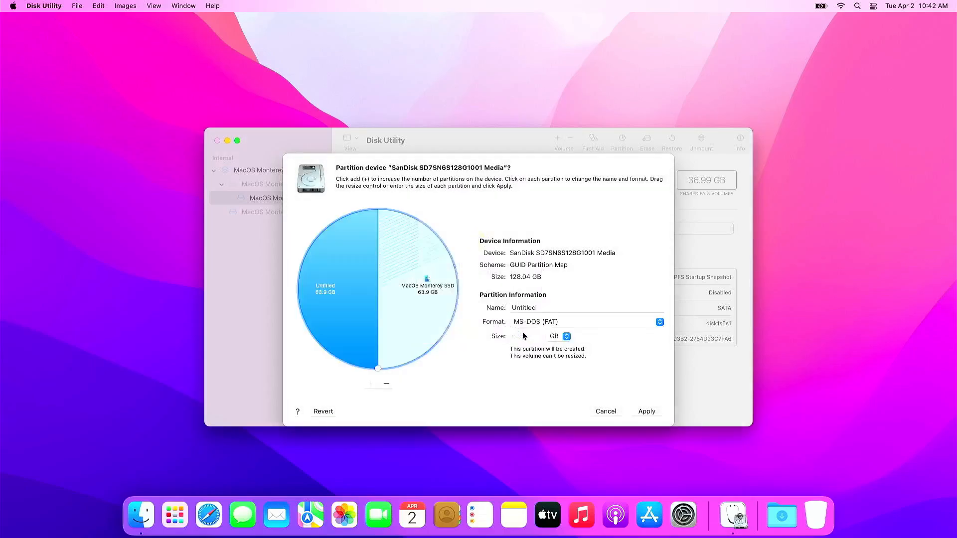
click(645, 411)
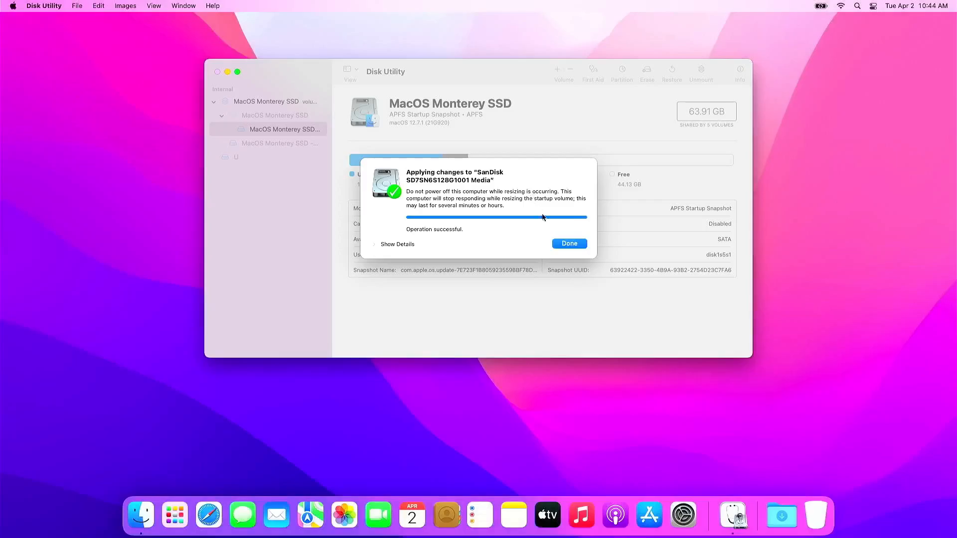
click(568, 242)
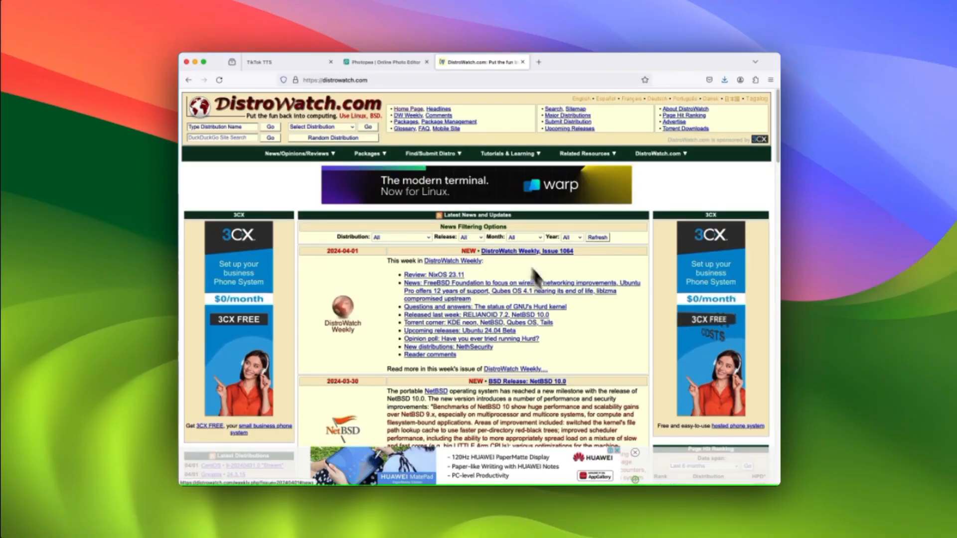
- Scroll the DistroWatch ranking and open the Fedora distribution page
scroll(down, 3)
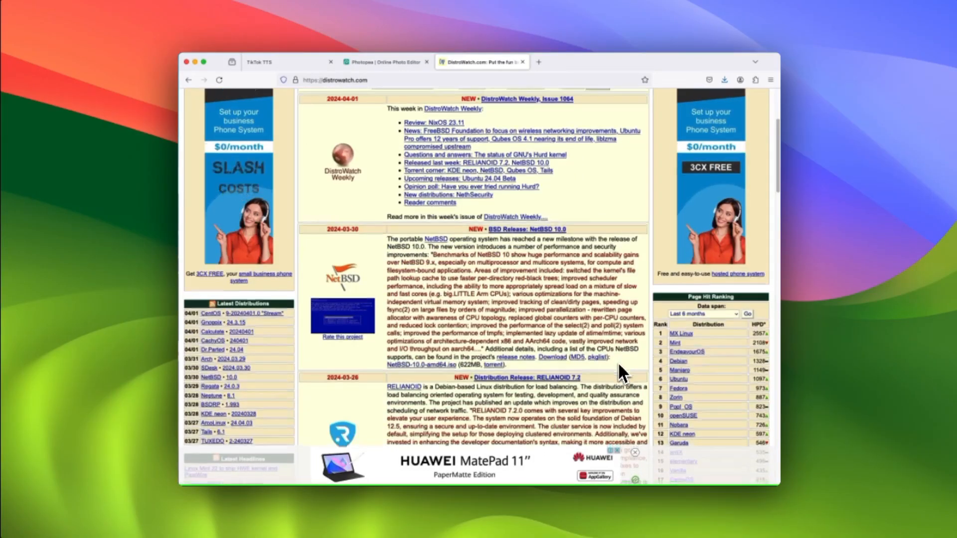
scroll(down, 3)
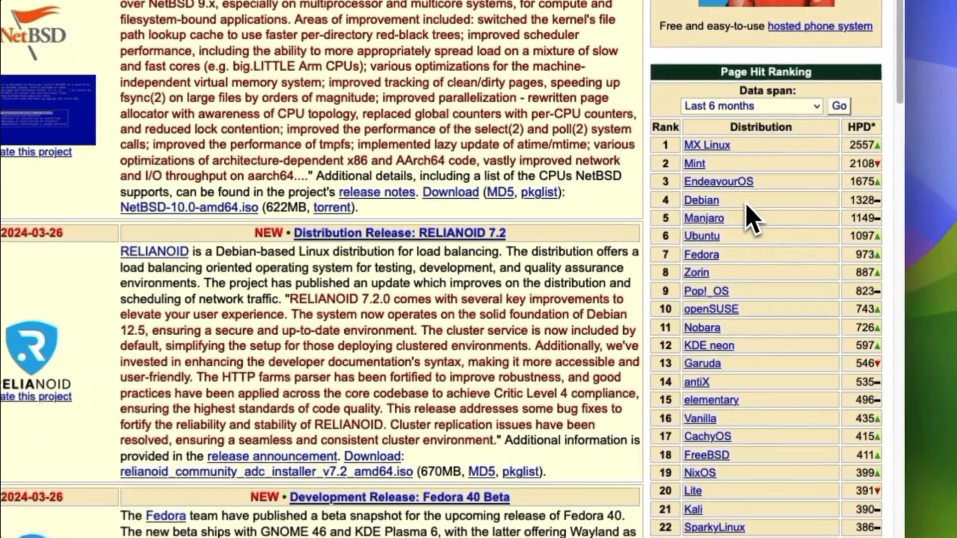
scroll(down, 3)
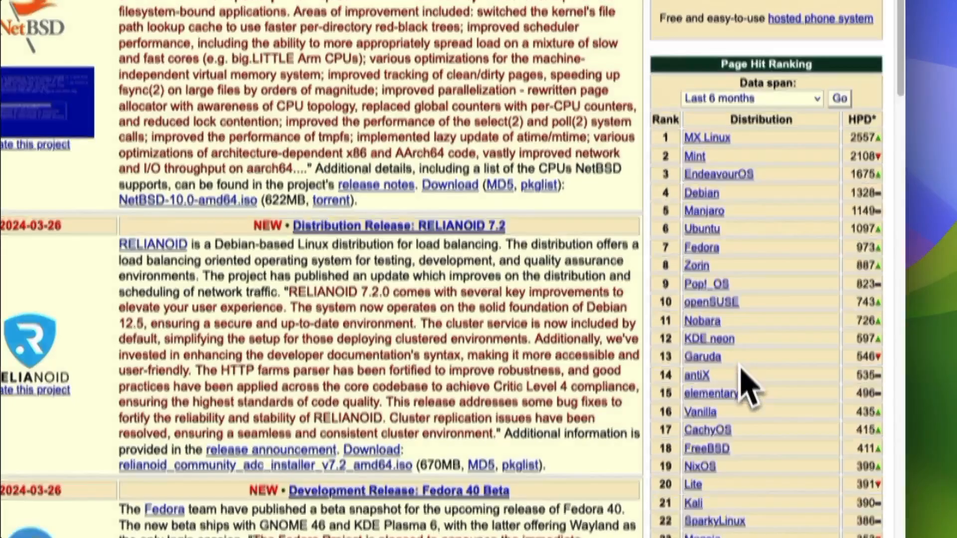
scroll(down, 3)
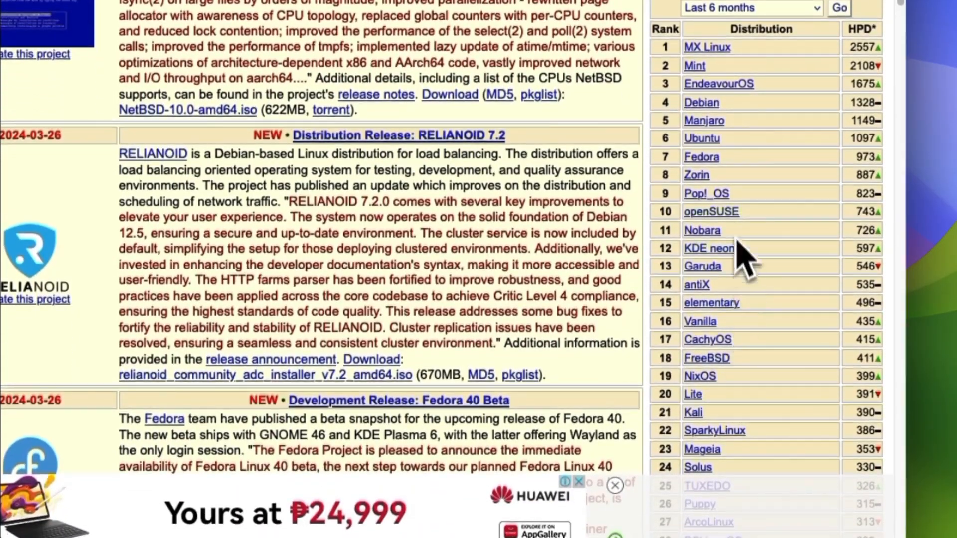
click(701, 157)
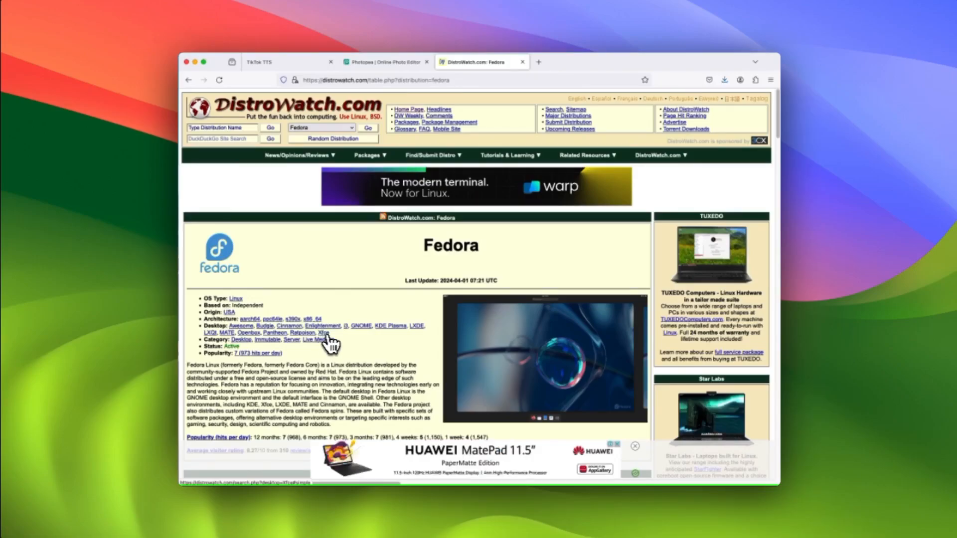
- Go to Fedora's home page and scroll down to the Fedora Spins section
scroll(down, 3)
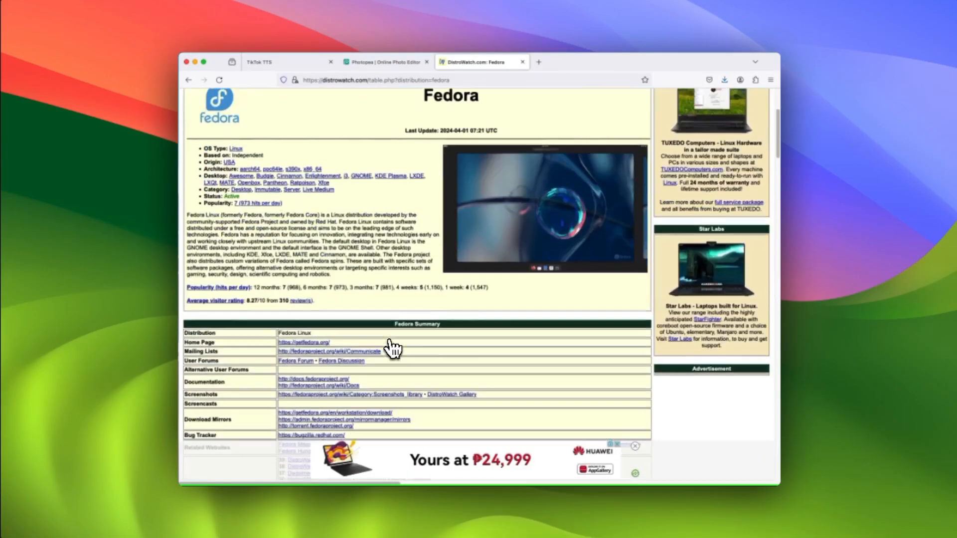
scroll(down, 3)
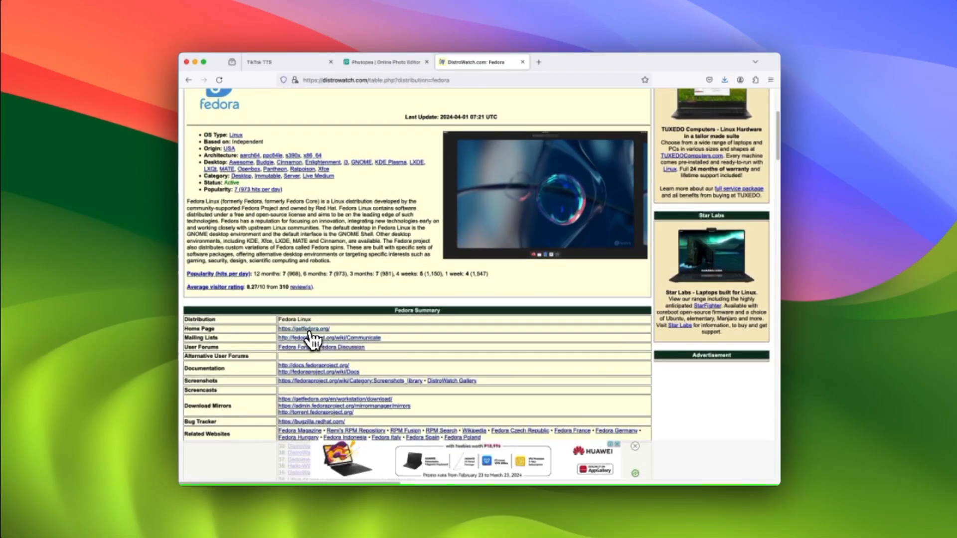
click(303, 329)
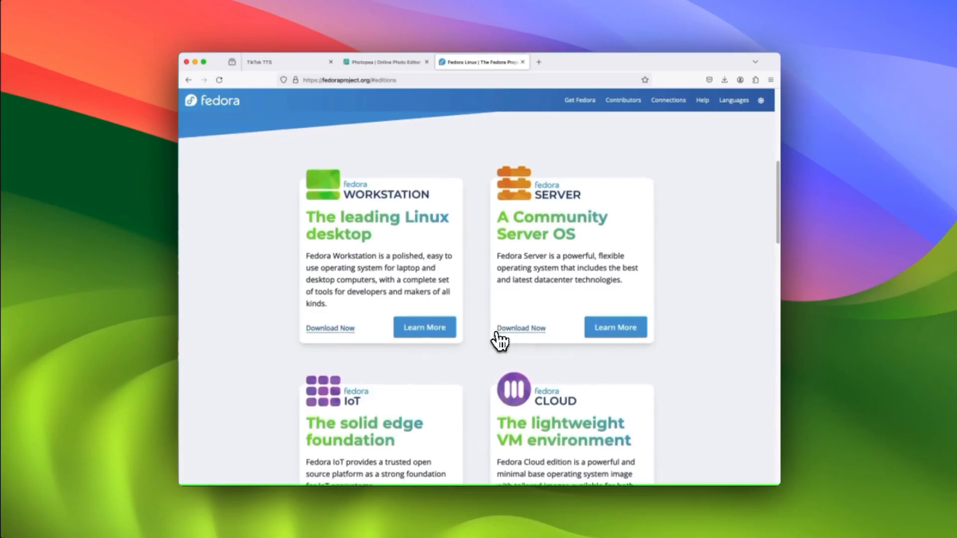
scroll(down, 3)
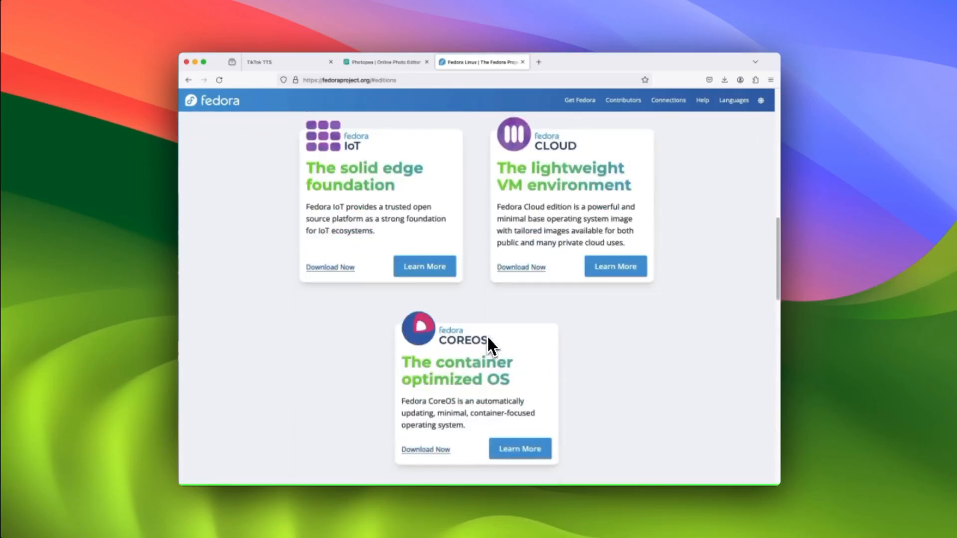
scroll(down, 3)
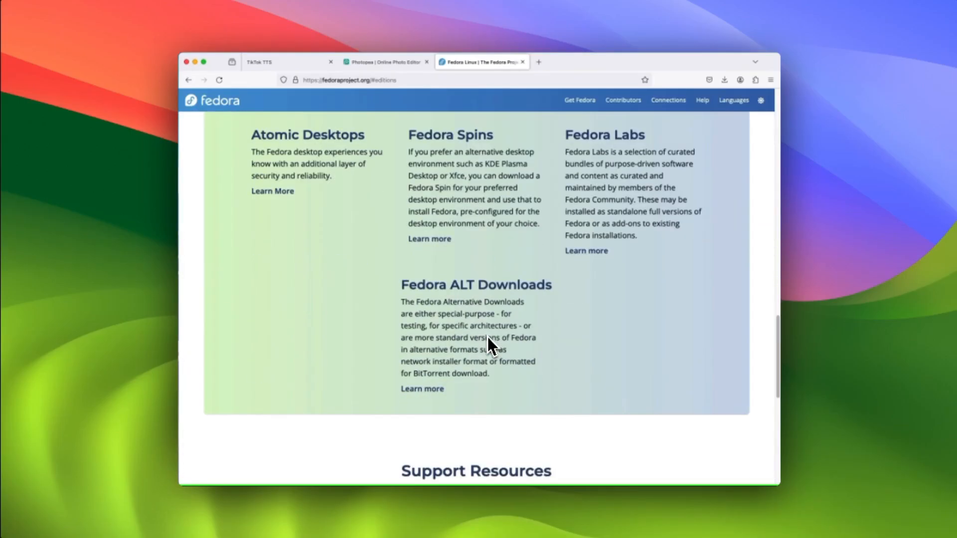
scroll(down, 3)
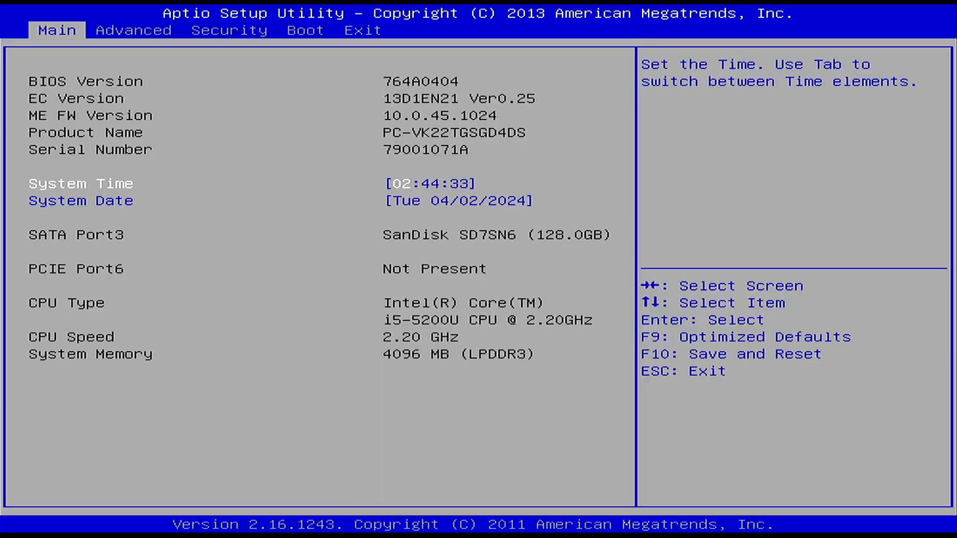
- Select the Ventoy USB drive as the boot device in Aptio Setup
click(305, 30)
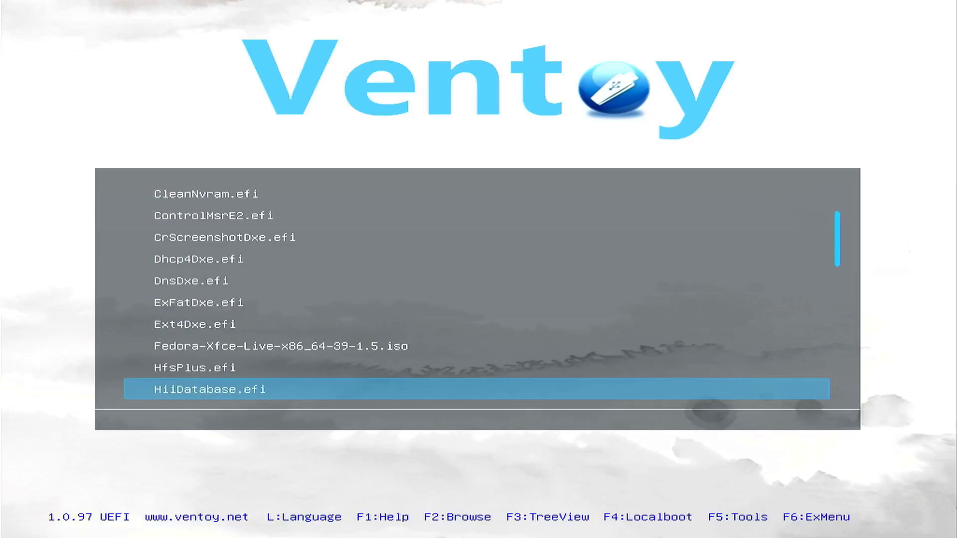
- Boot Fedora-Xfce-Live-x86_64-39-1.5.iso from Ventoy into the Fedora Xfce 39 live system
key(Up)
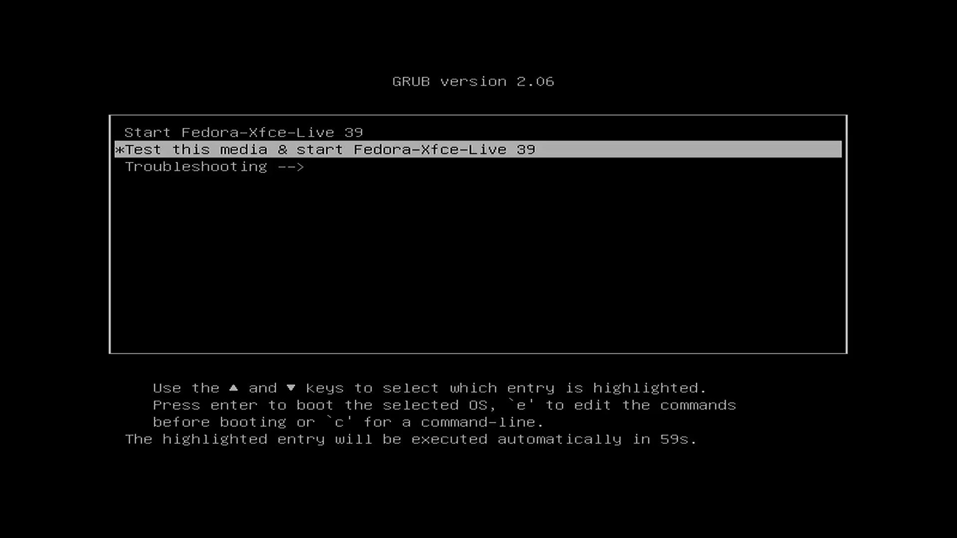
key(Up)
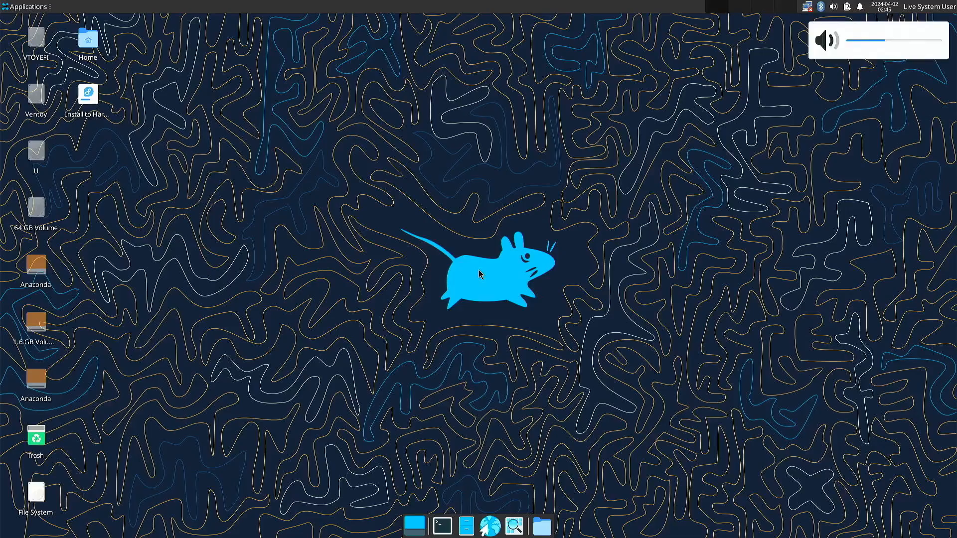
mouse_move(427, 251)
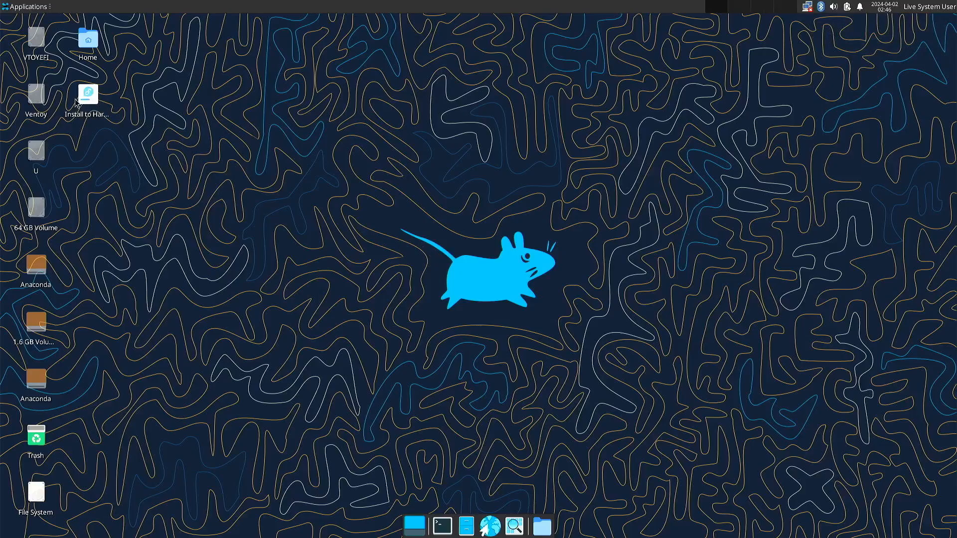
mouse_move(87, 93)
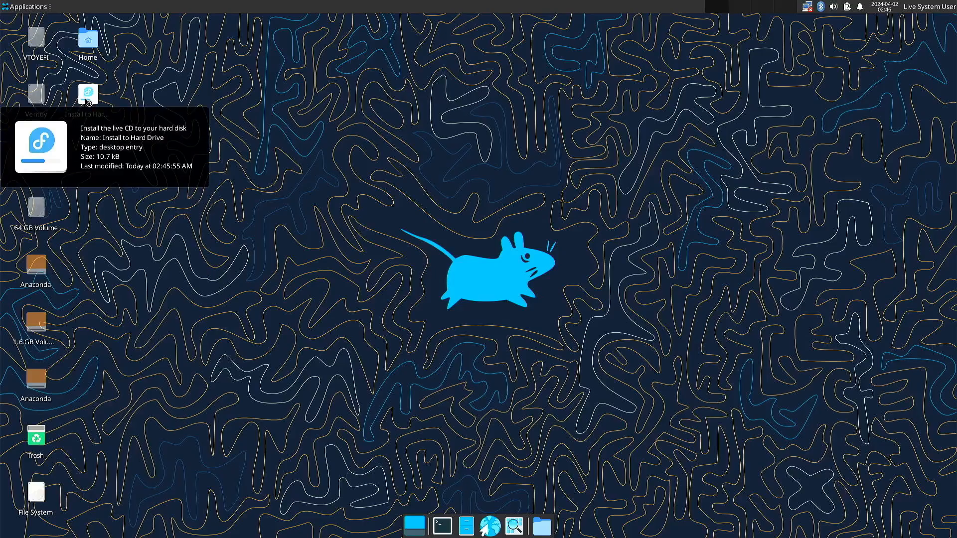
- Launch Install to Hard Drive from the live desktop to start Anaconda
double_click(87, 92)
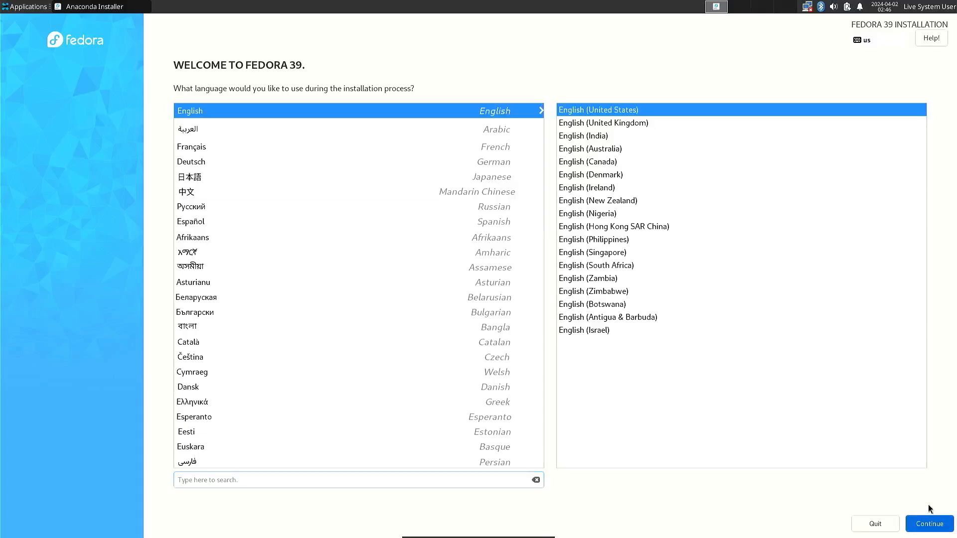
- Keep English (United States) and choose Custom storage for the SanDisk installation destination
click(928, 524)
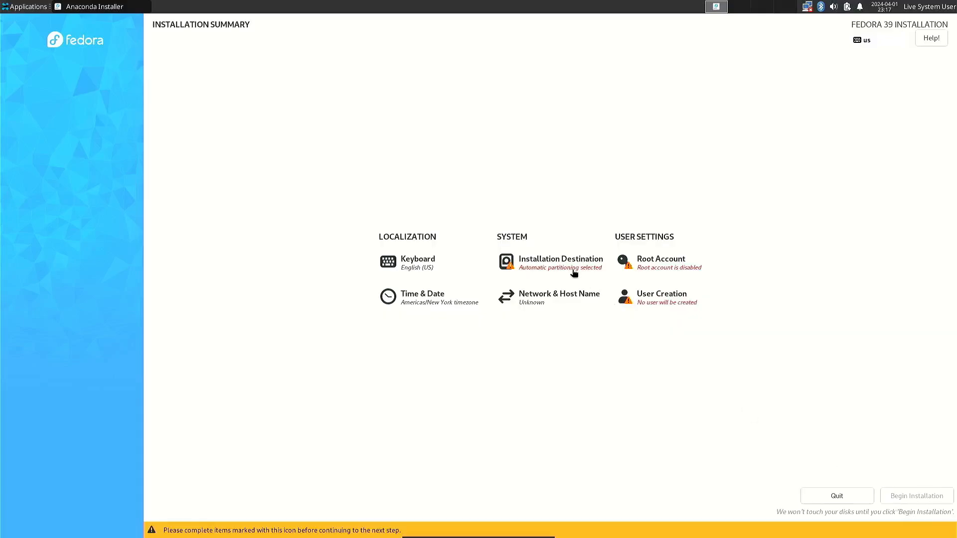
click(559, 263)
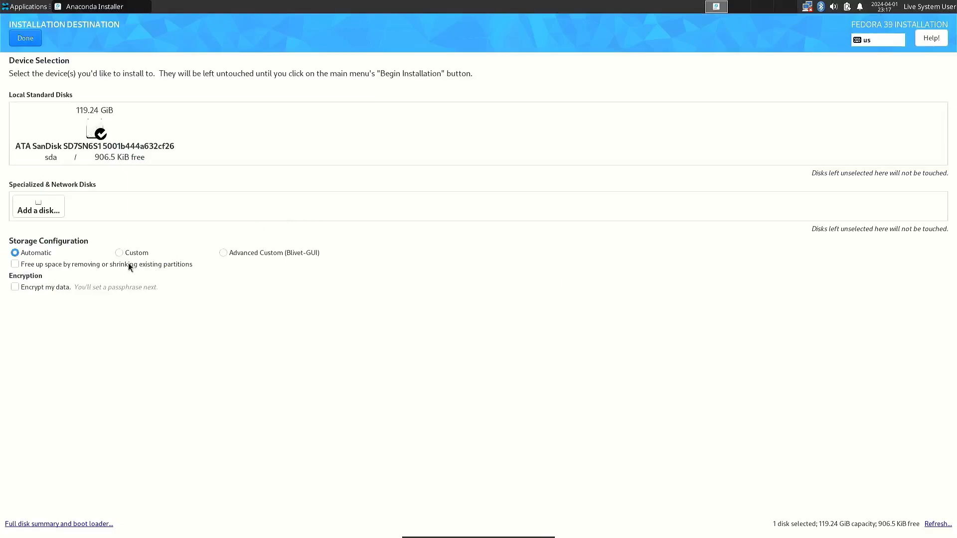
click(120, 253)
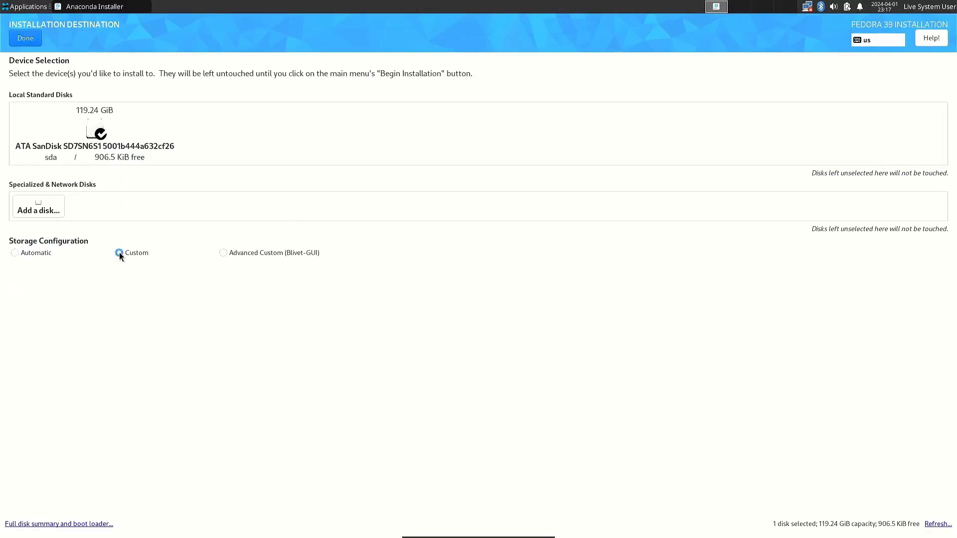
click(120, 253)
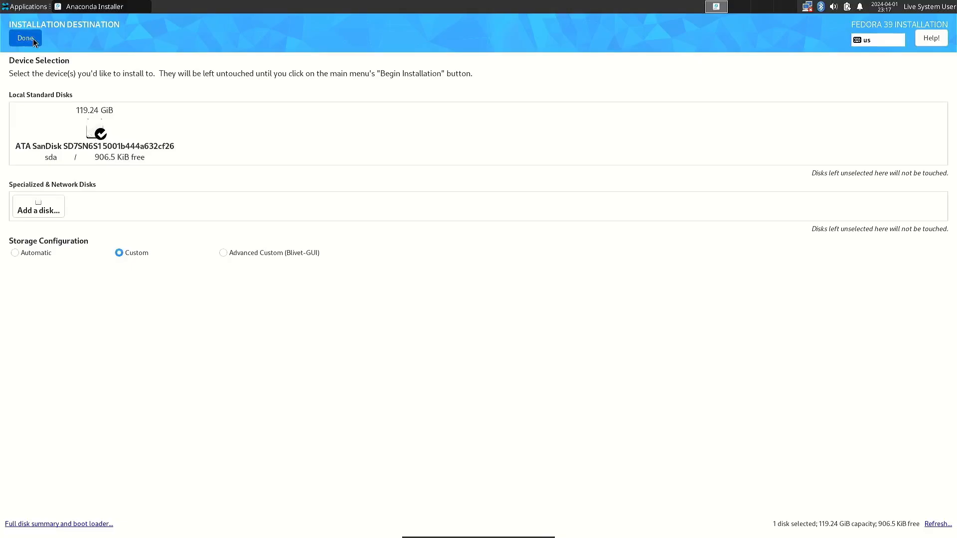
- Expand the existing Unknown partitions and pick the Standard Partition scheme
click(25, 38)
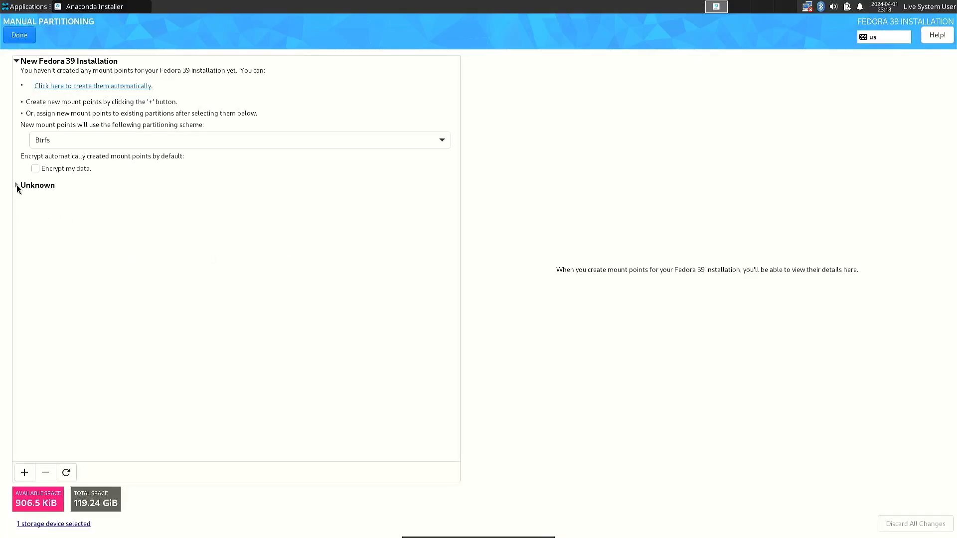
click(16, 186)
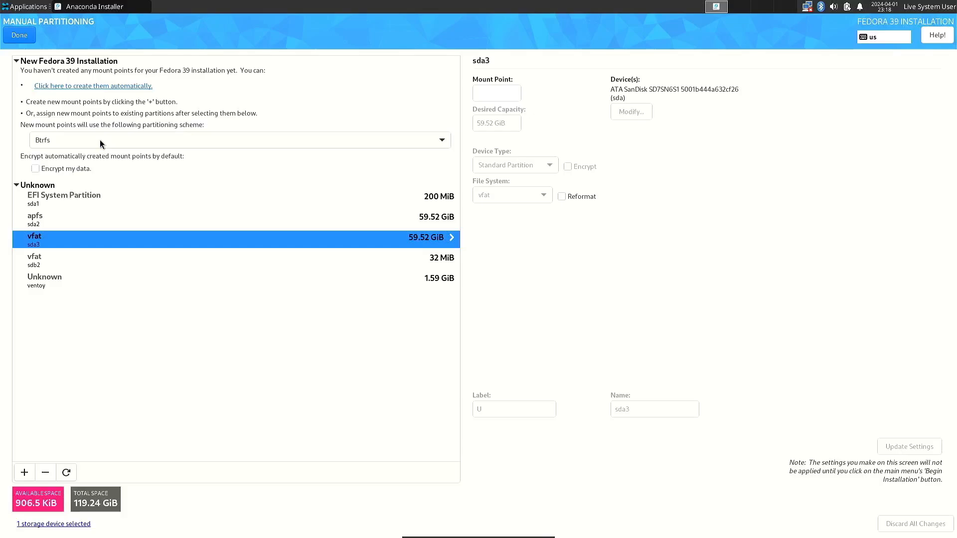
click(237, 140)
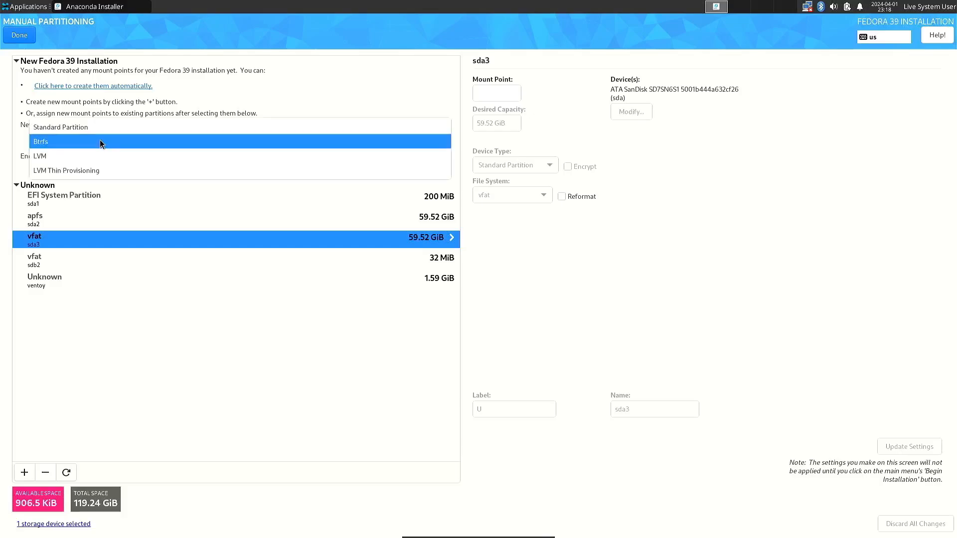
click(60, 127)
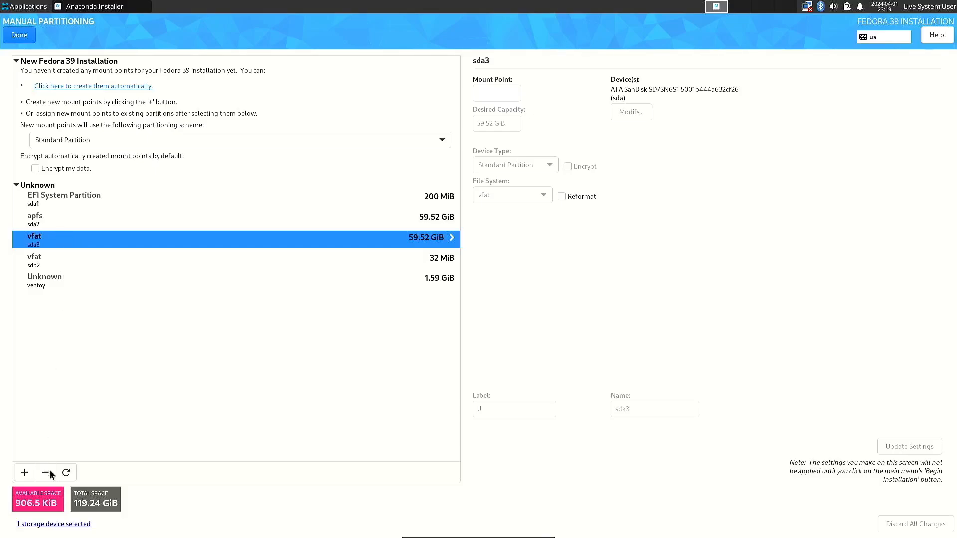
mouse_move(46, 475)
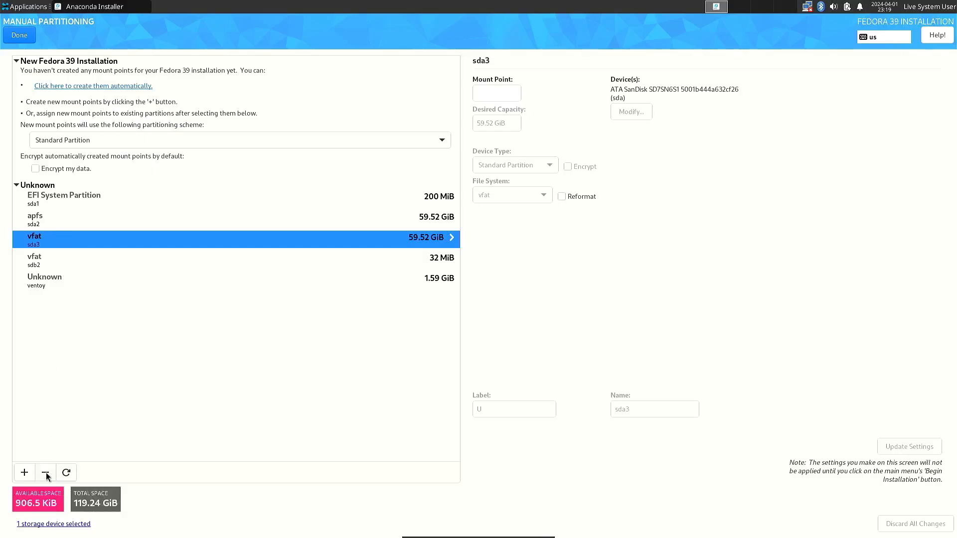
- Remove the 59.52 GiB vfat partition sda3 and confirm deleting its data
click(45, 472)
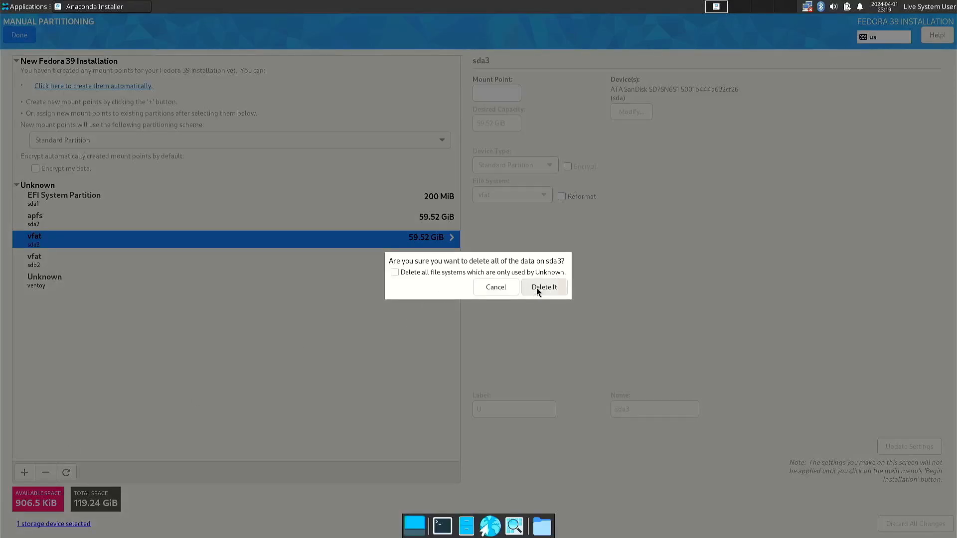
click(543, 287)
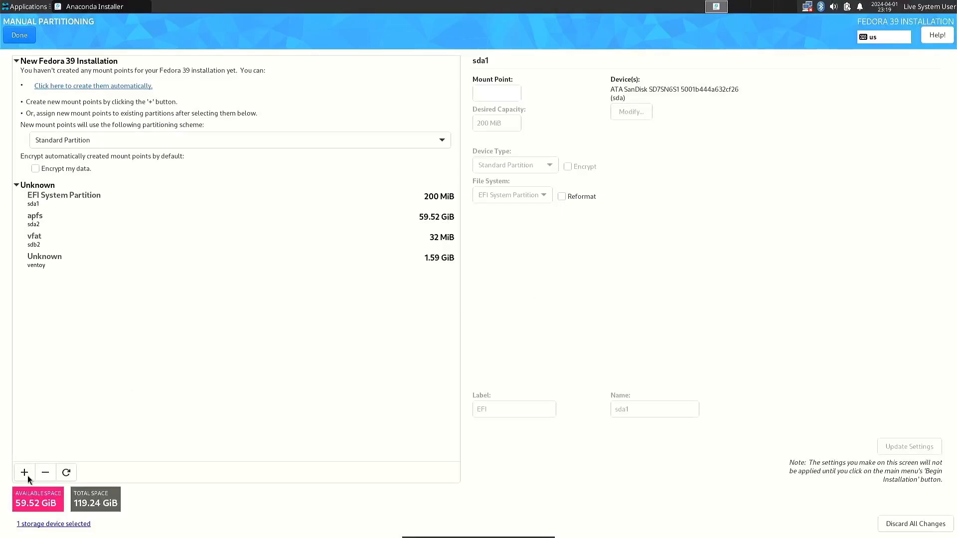
- Create a /boot/efi mount point with 300 MiB capacity
click(24, 472)
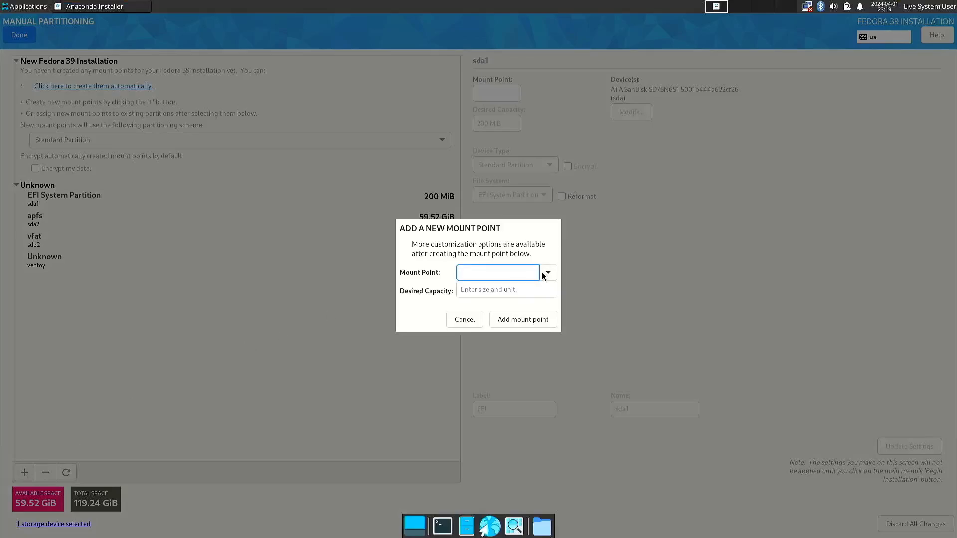
click(546, 272)
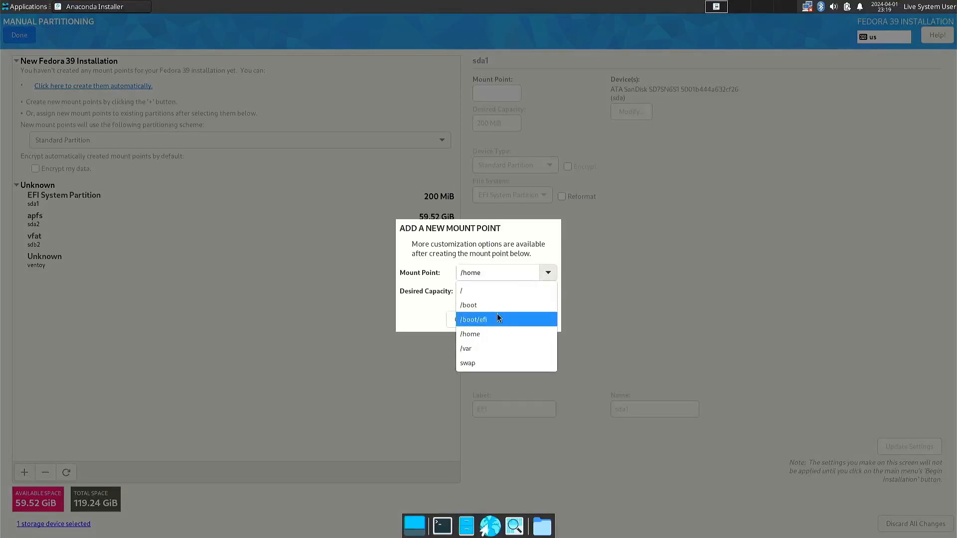
click(473, 319)
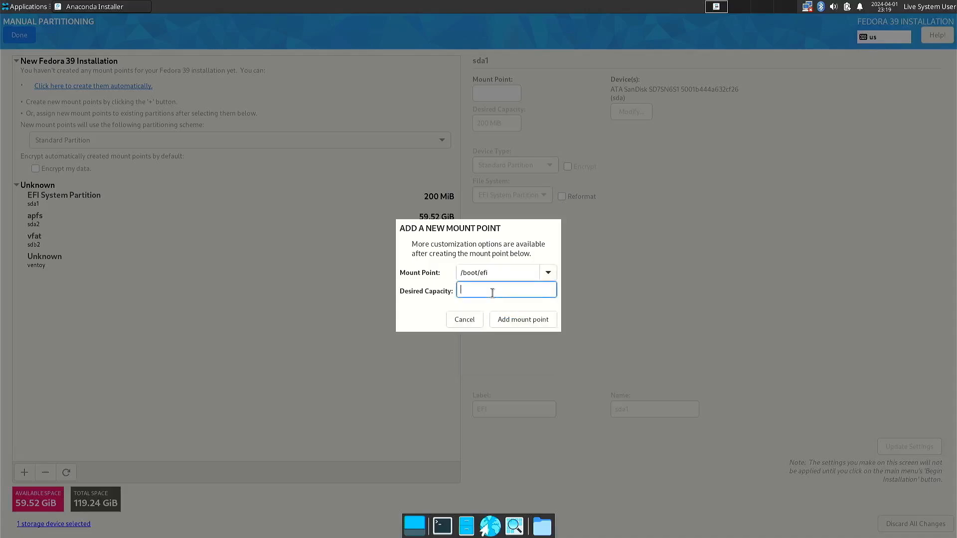
mouse_move(506, 289)
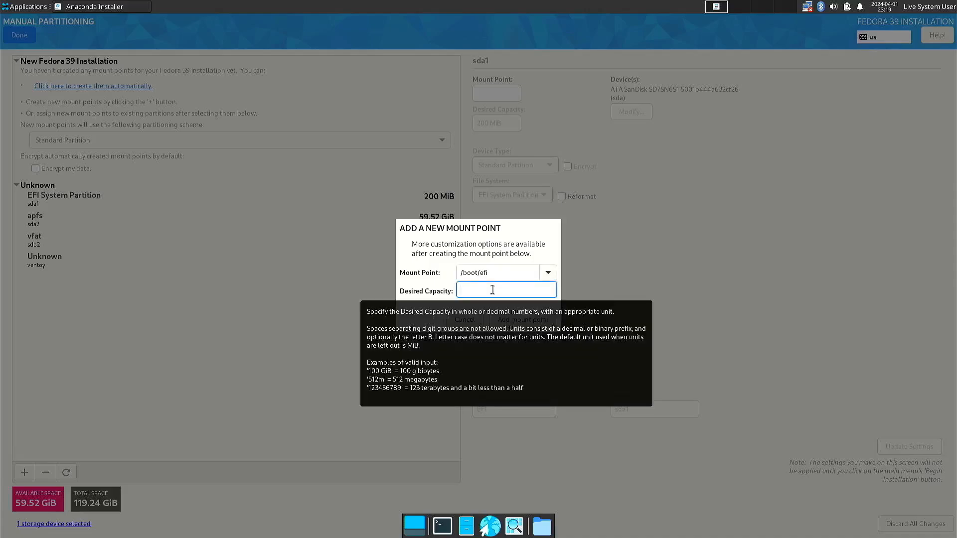
text(300)
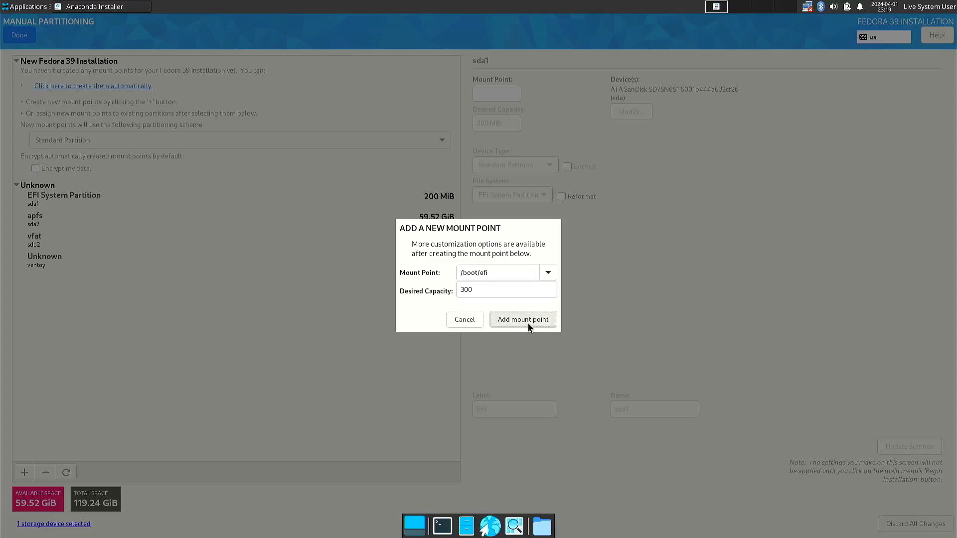
click(522, 319)
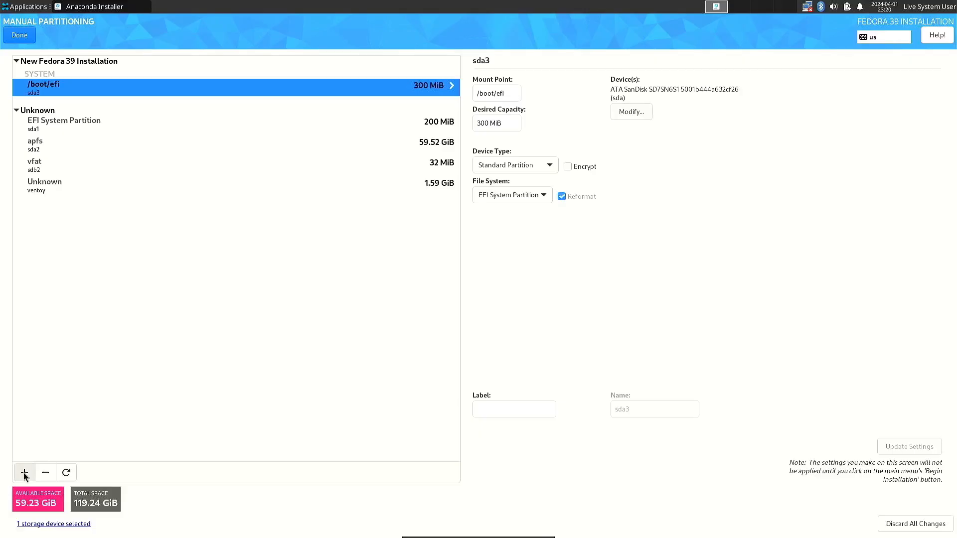
- Add a swap mount point of 4.09 GiB (sda4) to the Fedora layout
click(23, 472)
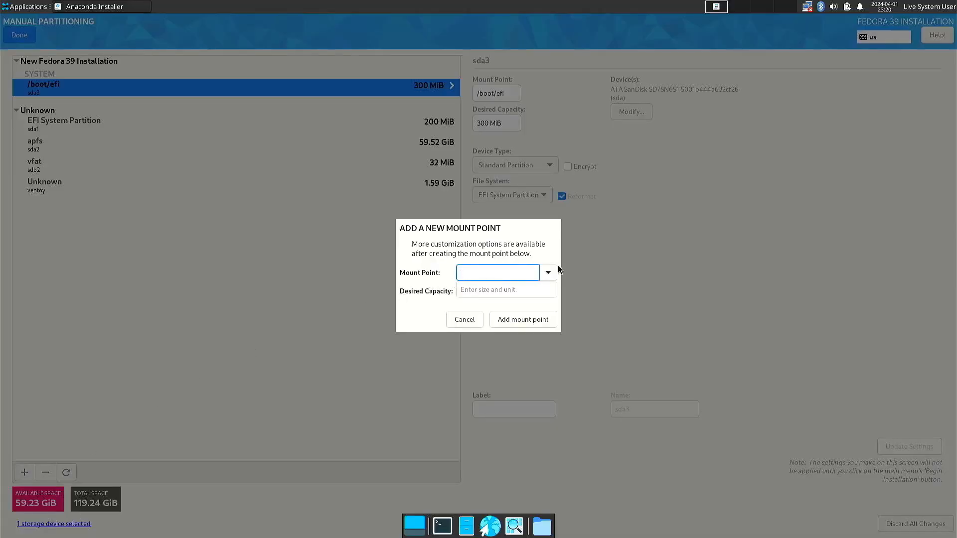
click(547, 272)
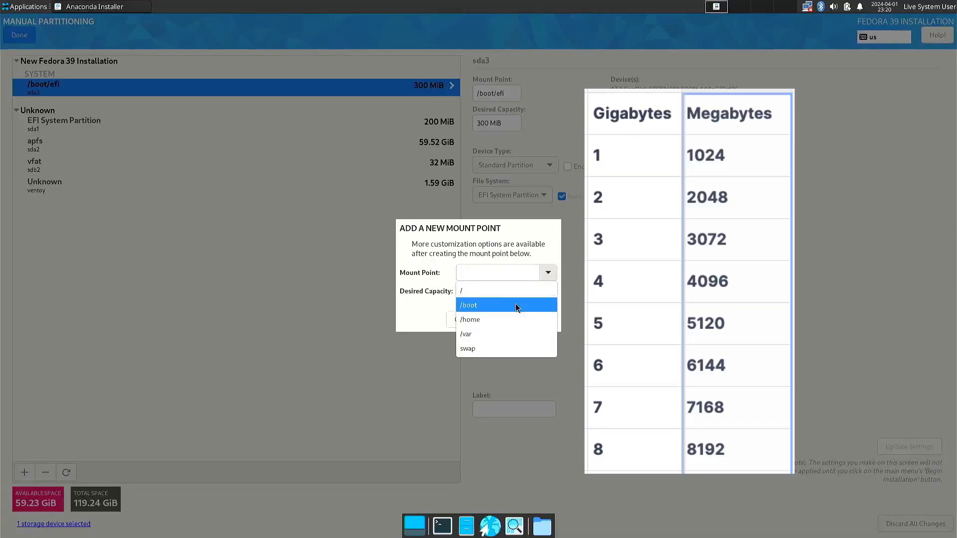
click(467, 348)
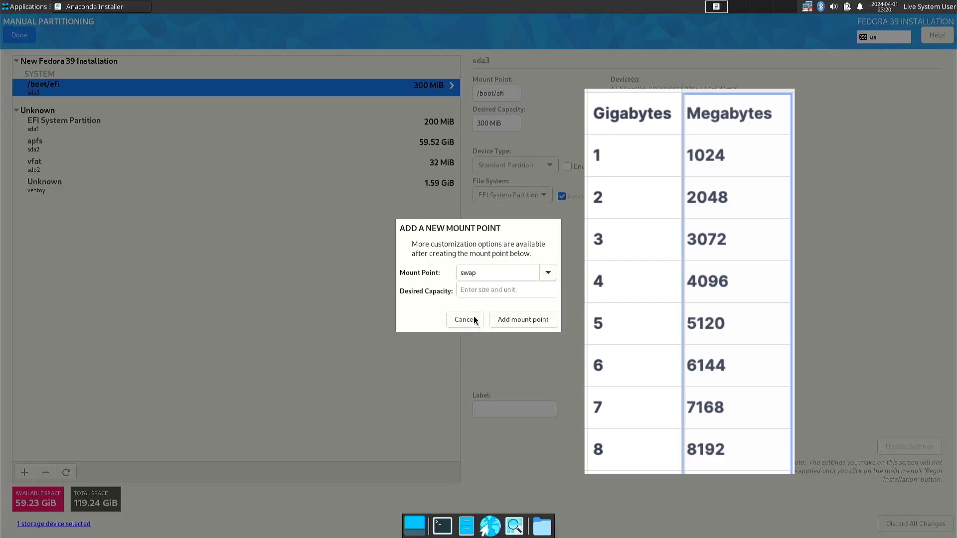
click(505, 289)
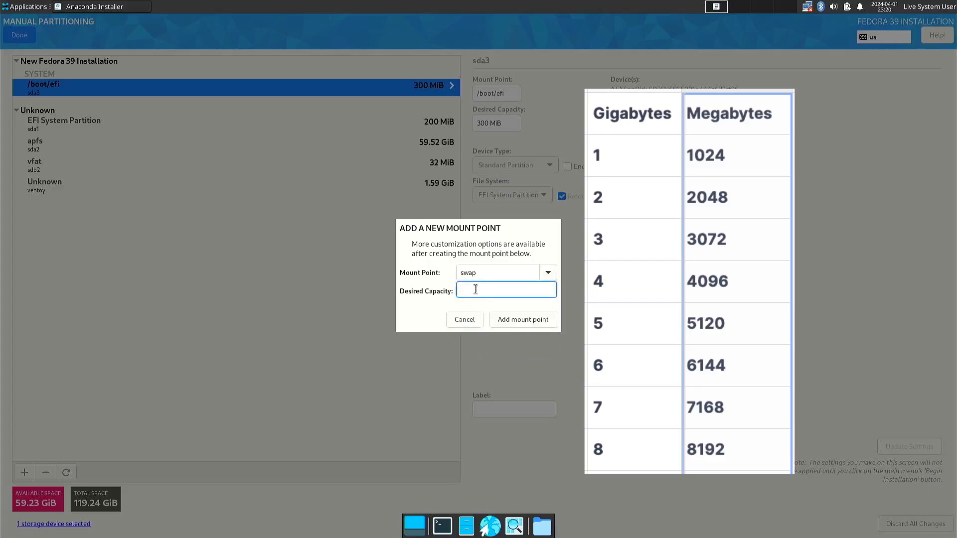
text(4192)
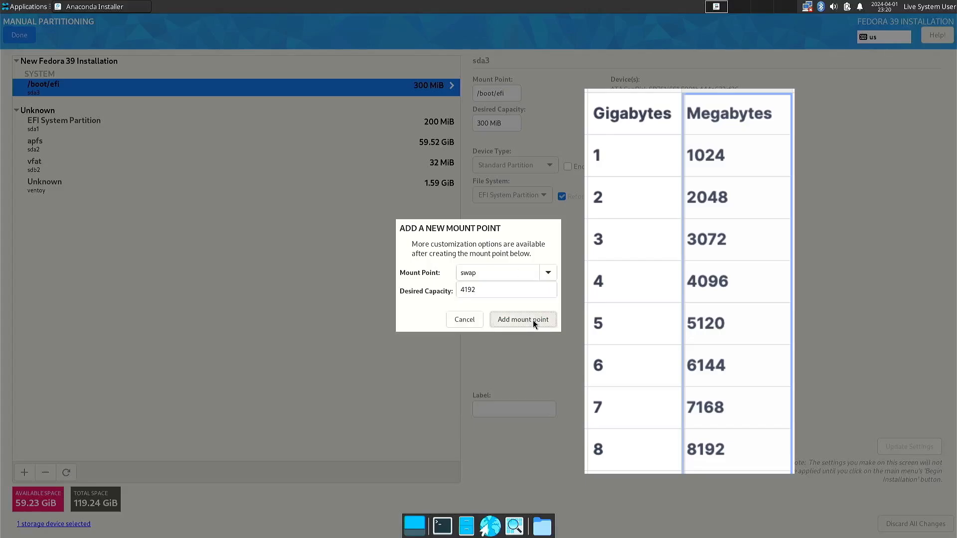
click(522, 318)
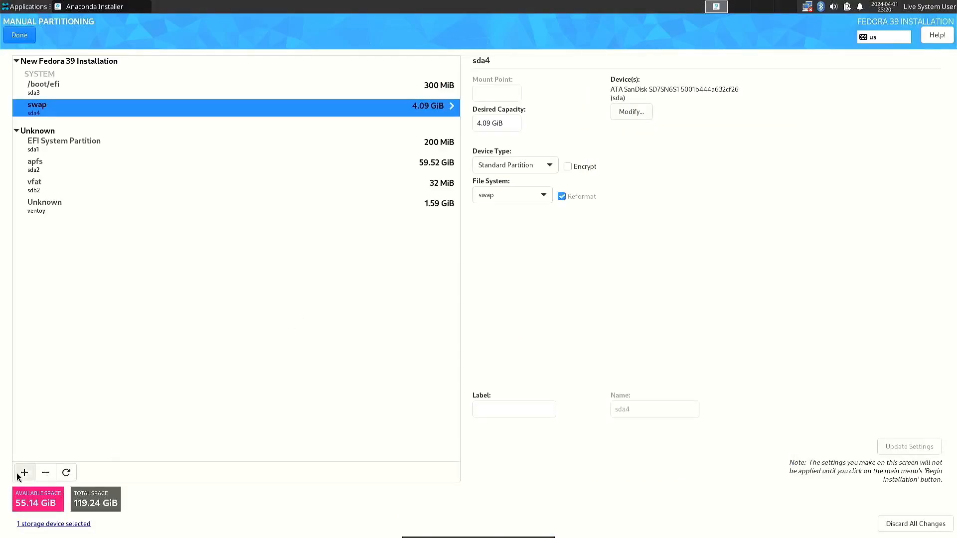
- Add the / mount point with no capacity set, so ext4 sda5 fills 55.14 GiB
click(24, 472)
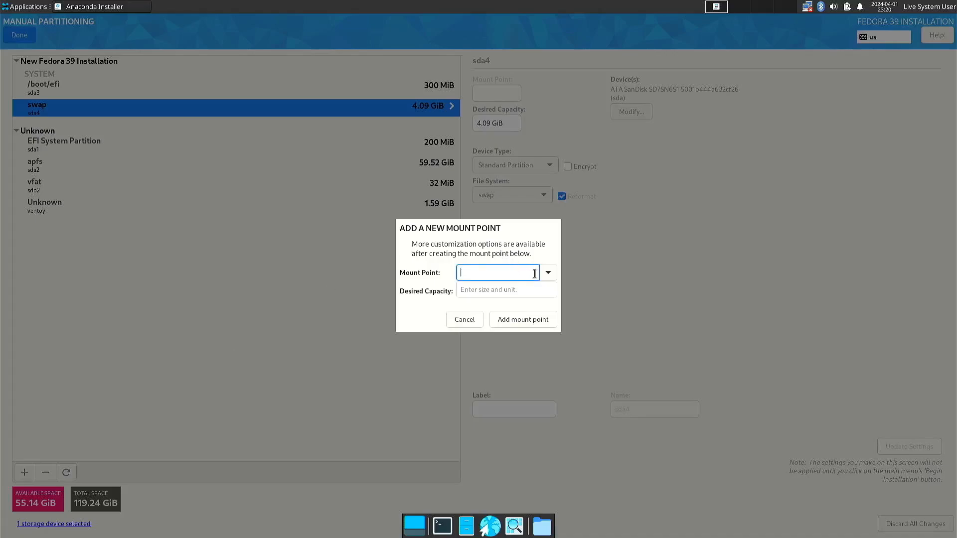
click(547, 272)
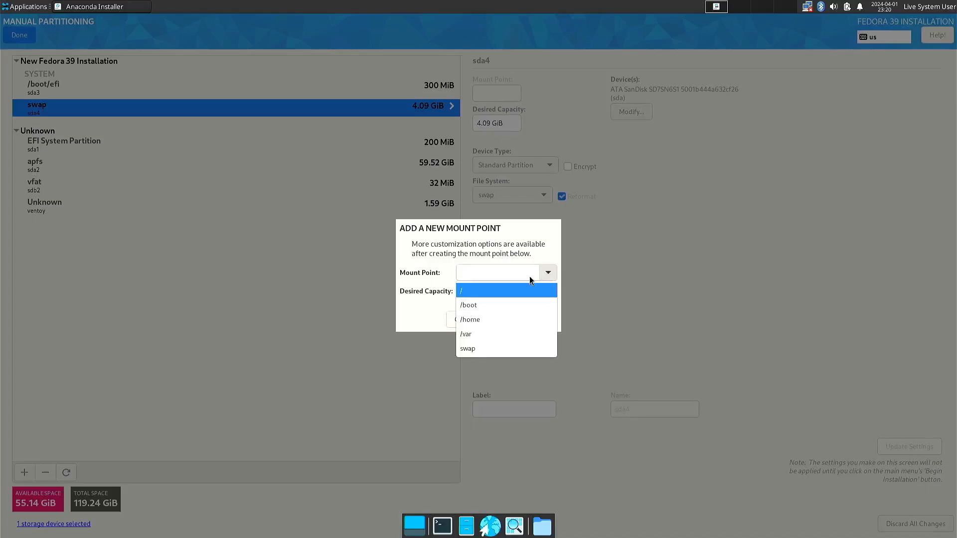
click(462, 290)
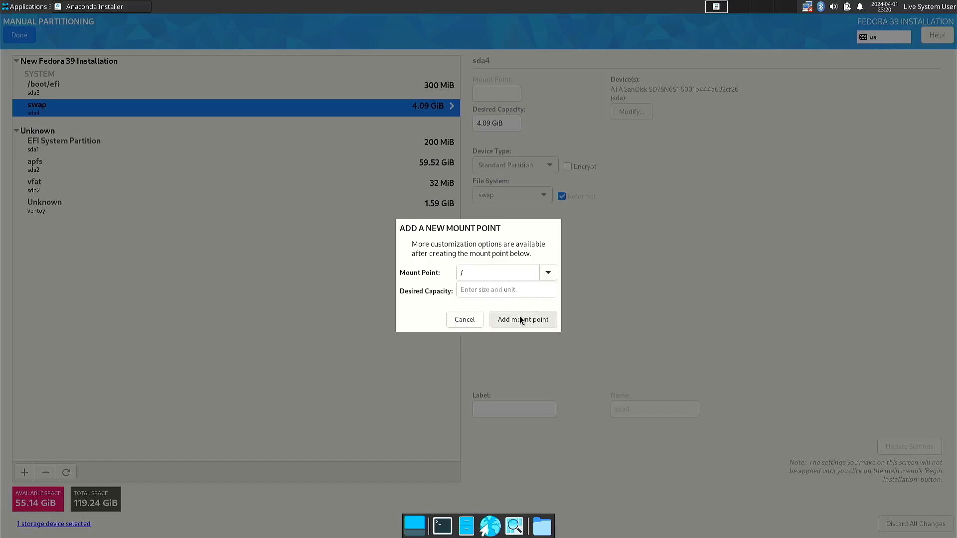
click(522, 319)
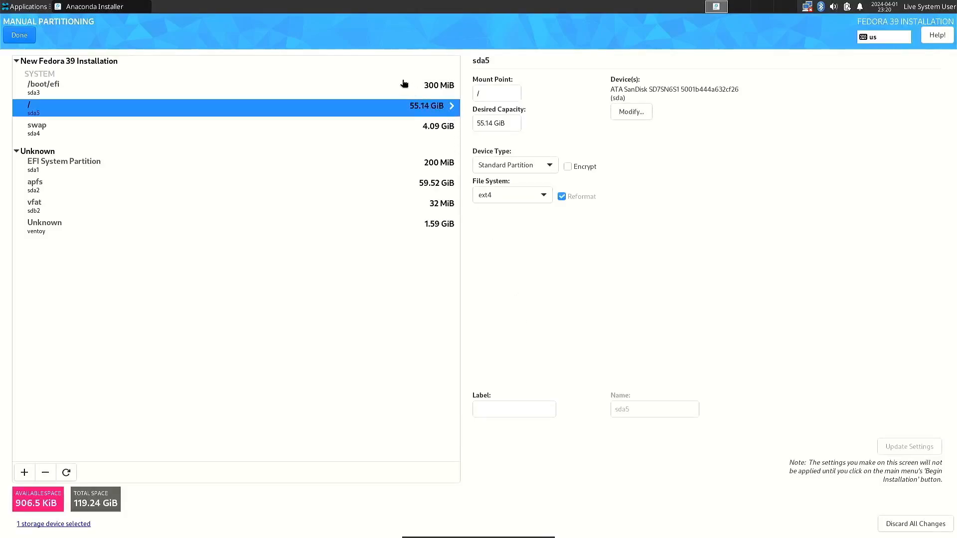
- Review the /boot/efi and swap partitions, then finish partitioning and accept the change summary
click(43, 84)
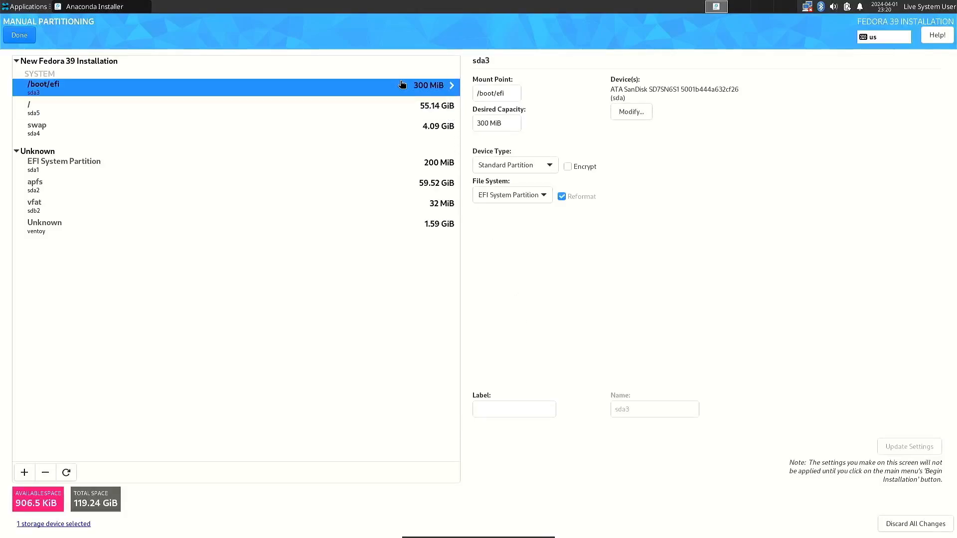
mouse_move(407, 112)
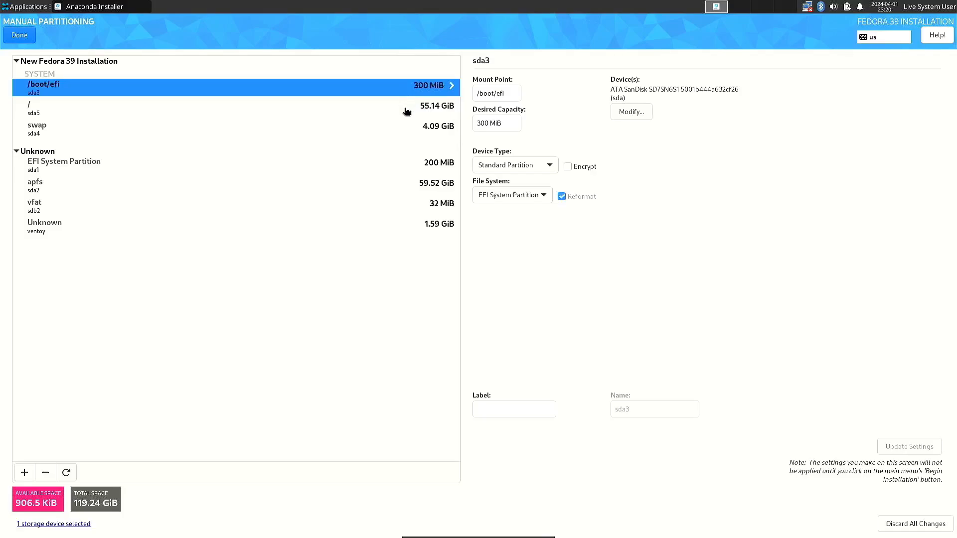
click(244, 109)
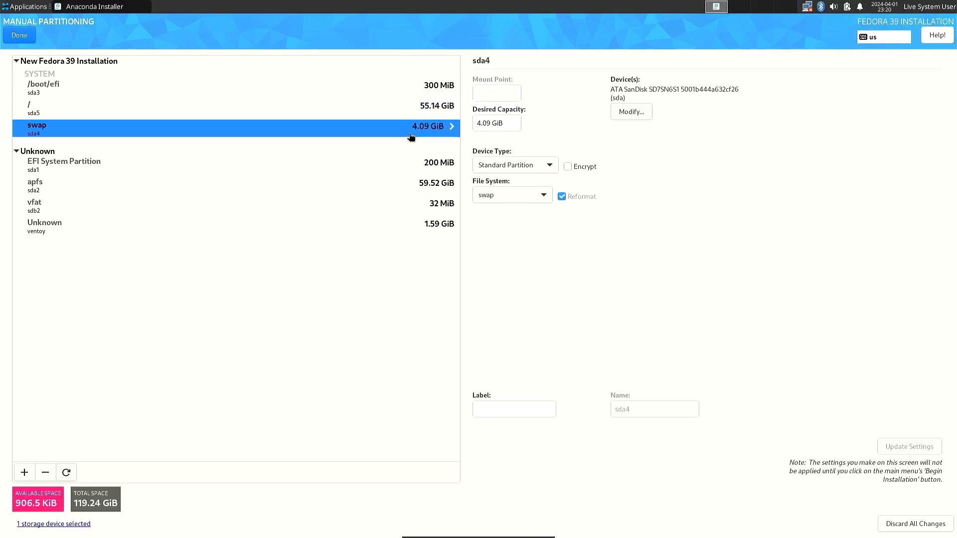
mouse_move(397, 124)
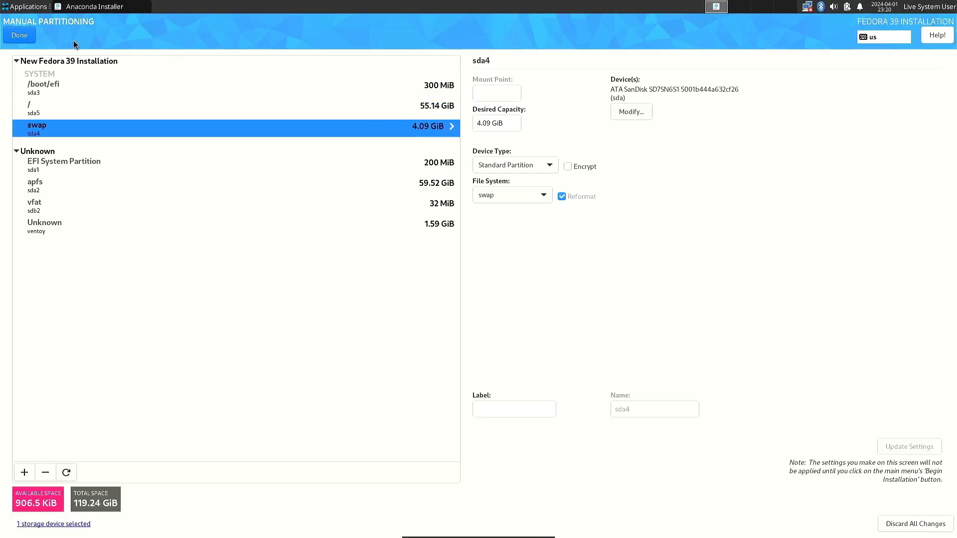
click(19, 35)
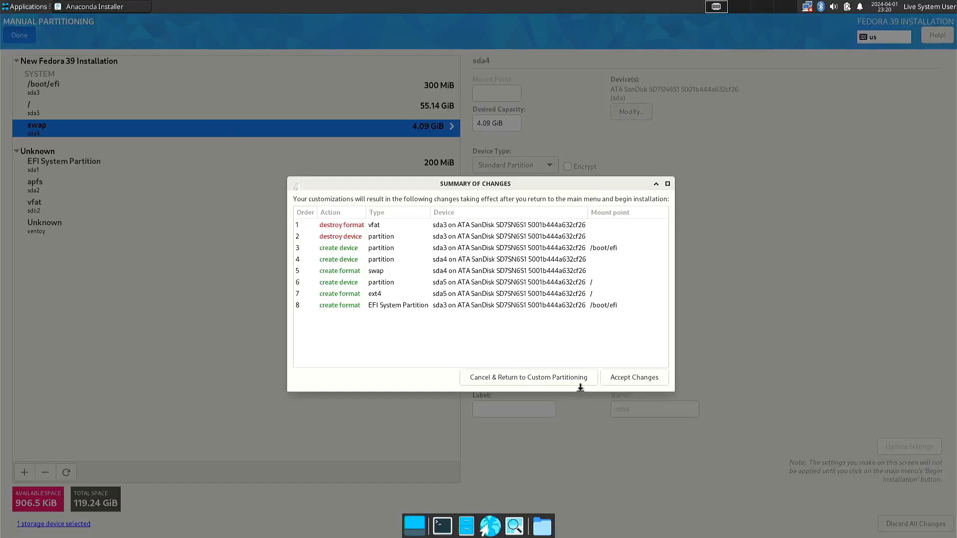
click(633, 377)
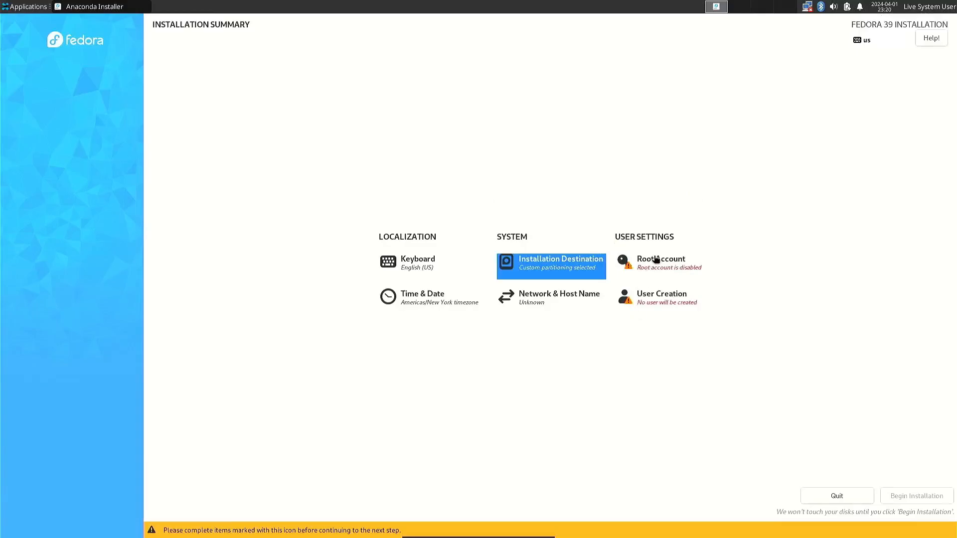
click(660, 263)
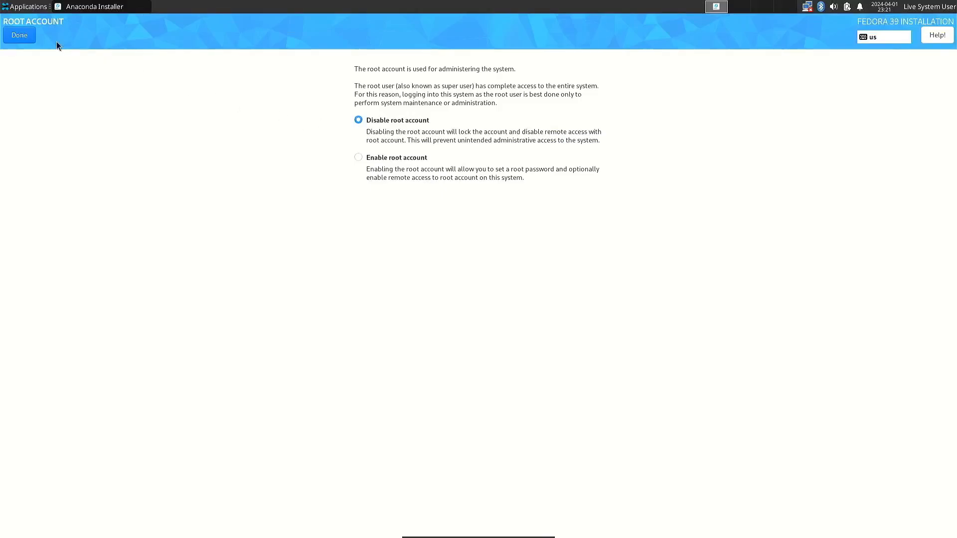
click(19, 35)
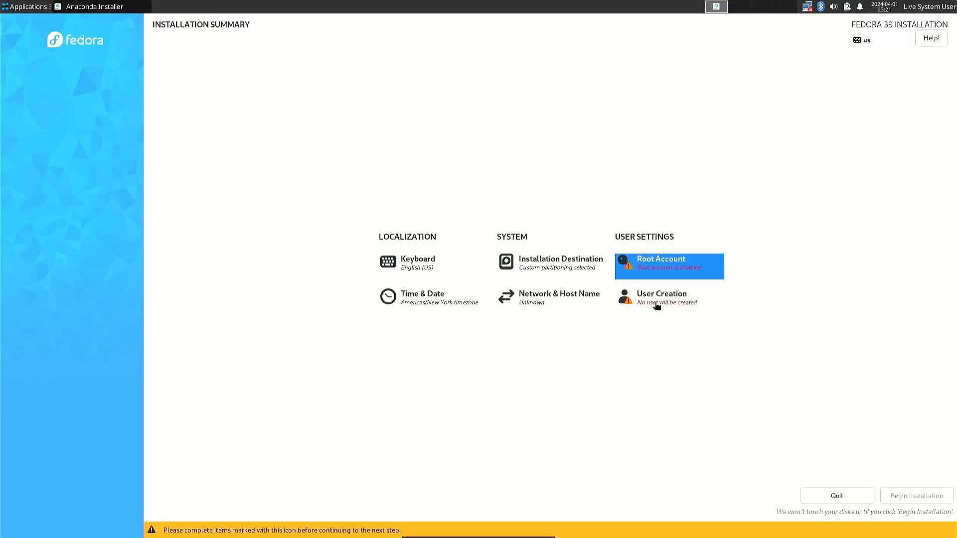
- Create administrator user litemint09 with a password, accepting the weak-password warning
click(661, 297)
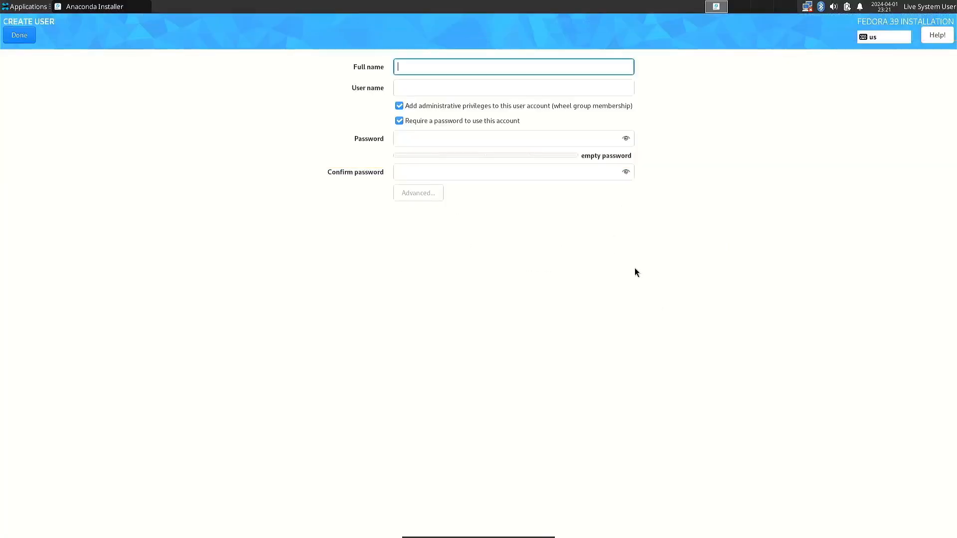
text(litemint09)
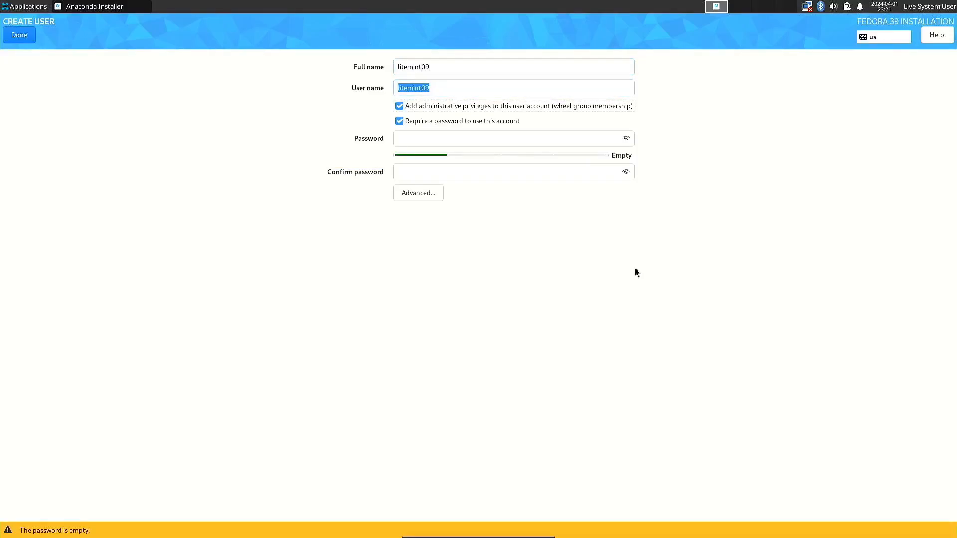
click(513, 138)
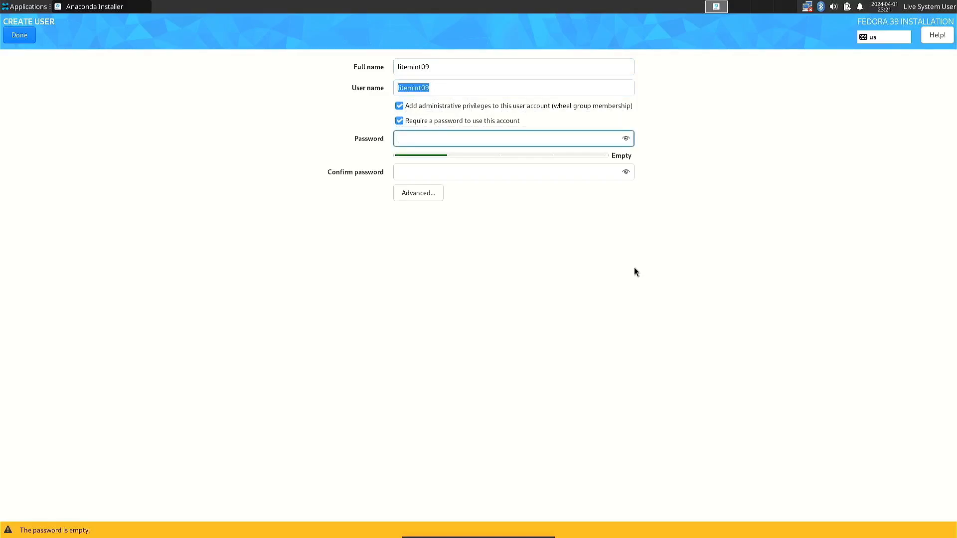
text(••••)
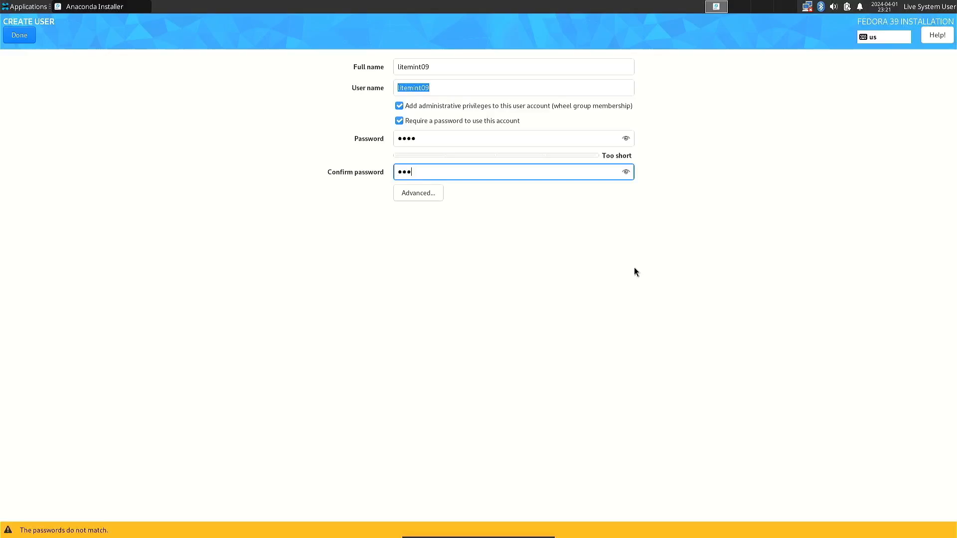
text(•)
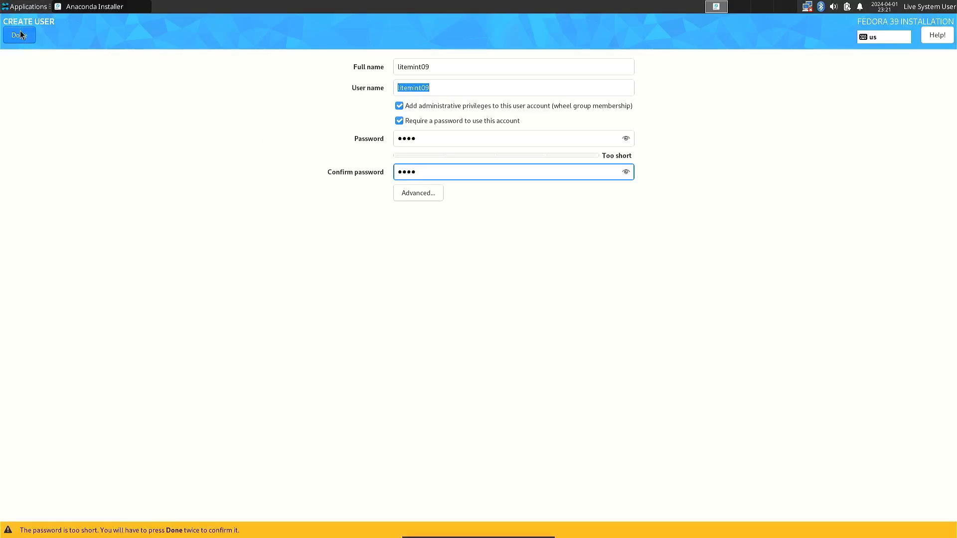
click(19, 35)
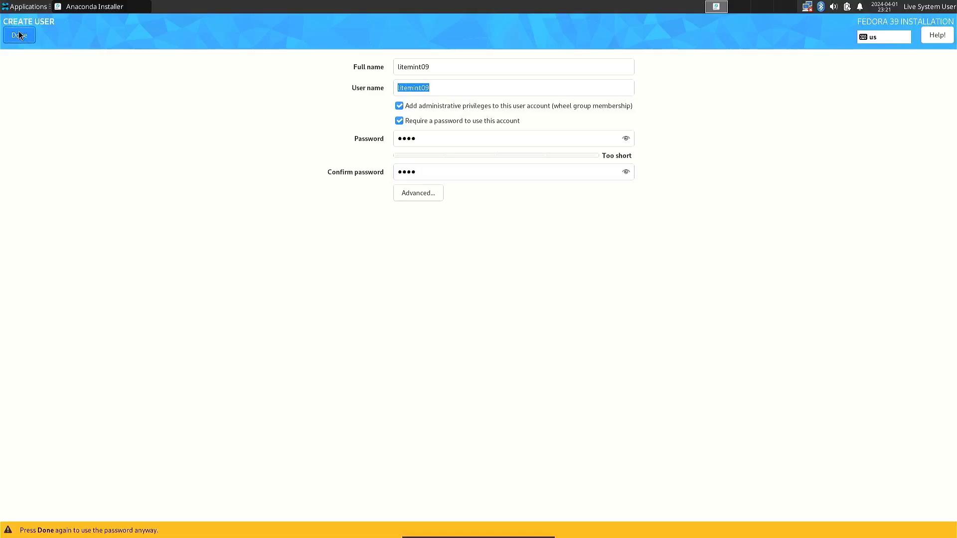
click(19, 35)
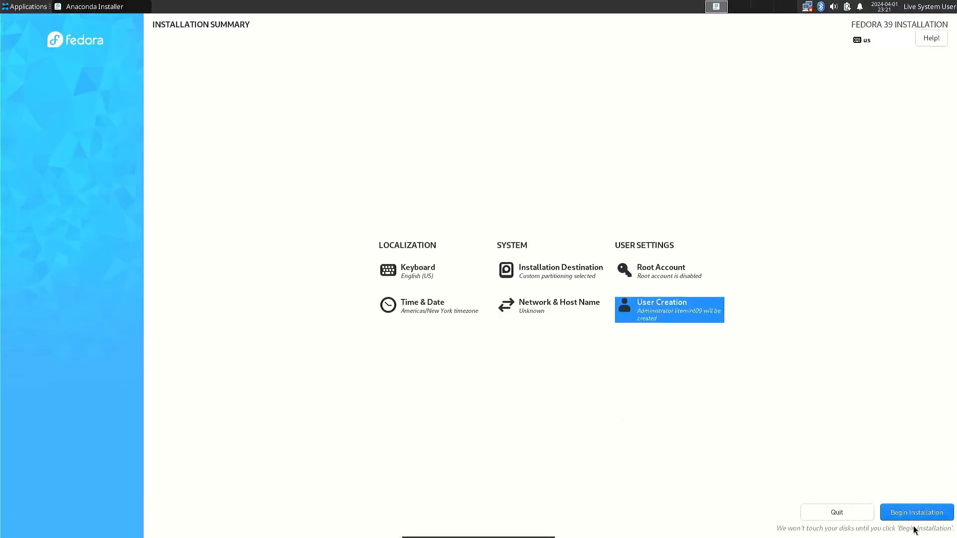
- Run the Fedora 39 installation and close the installer once it reports Complete
click(914, 513)
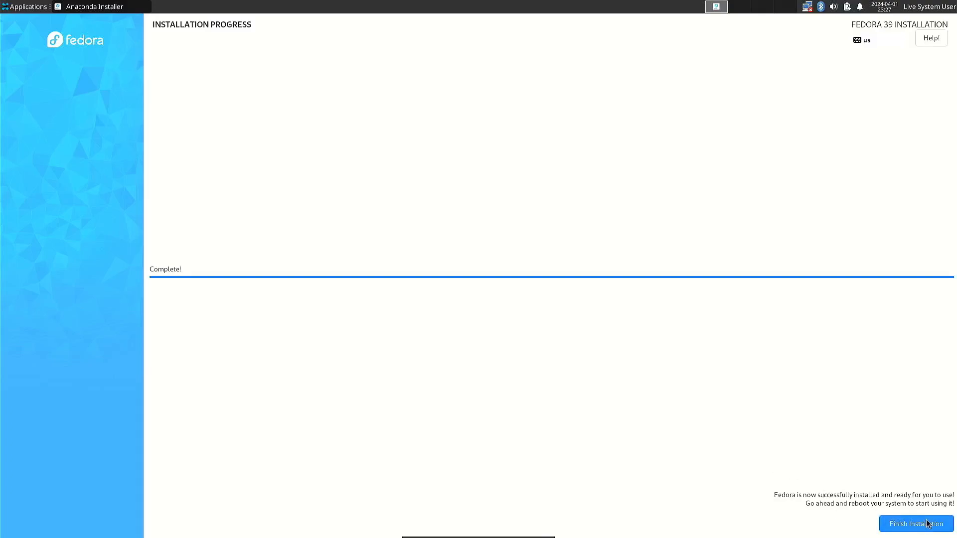
click(915, 523)
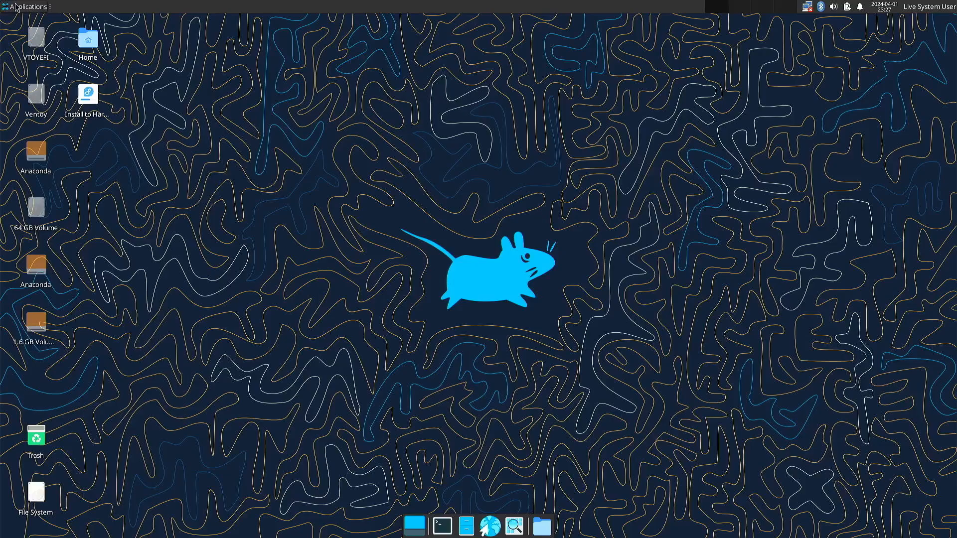
- Restart the live system from the Applications menu's Log Out dialog
click(25, 6)
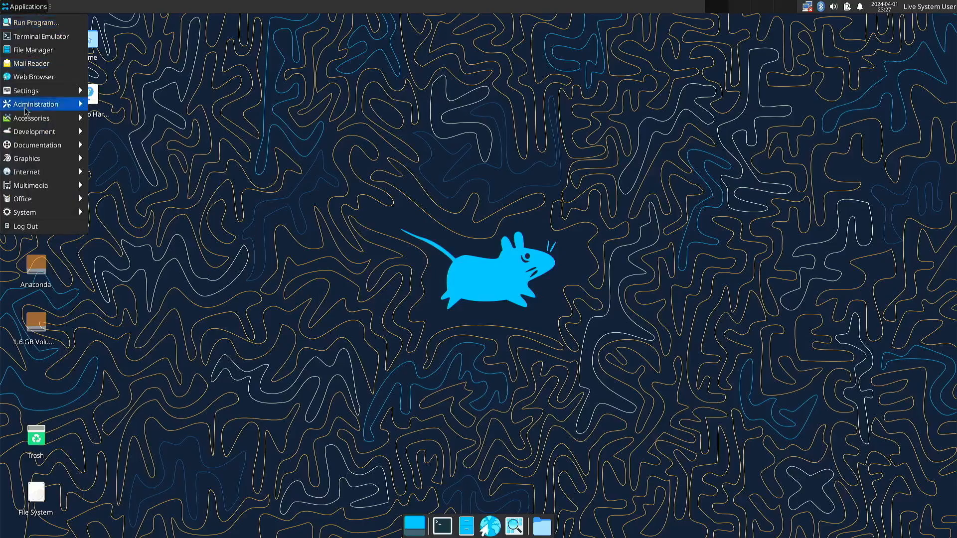
mouse_move(24, 226)
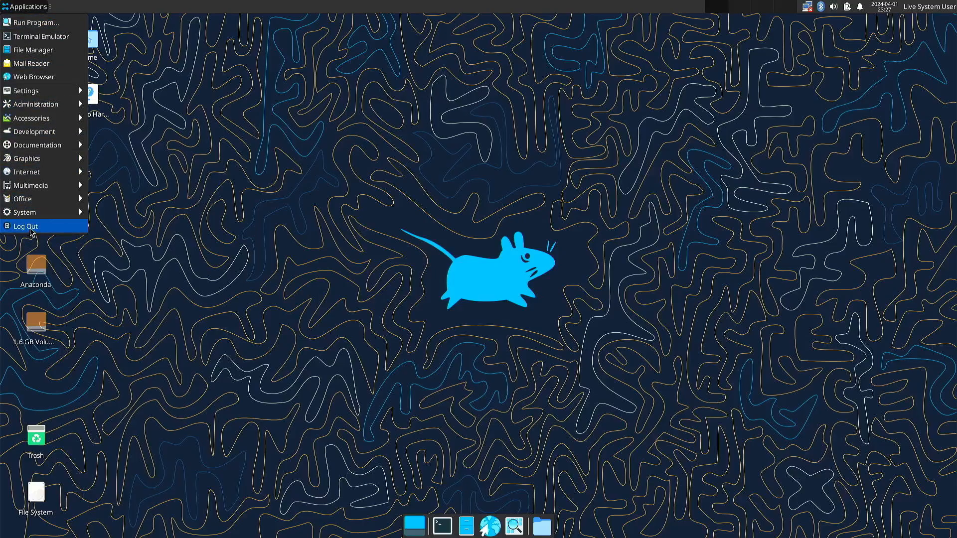
click(25, 227)
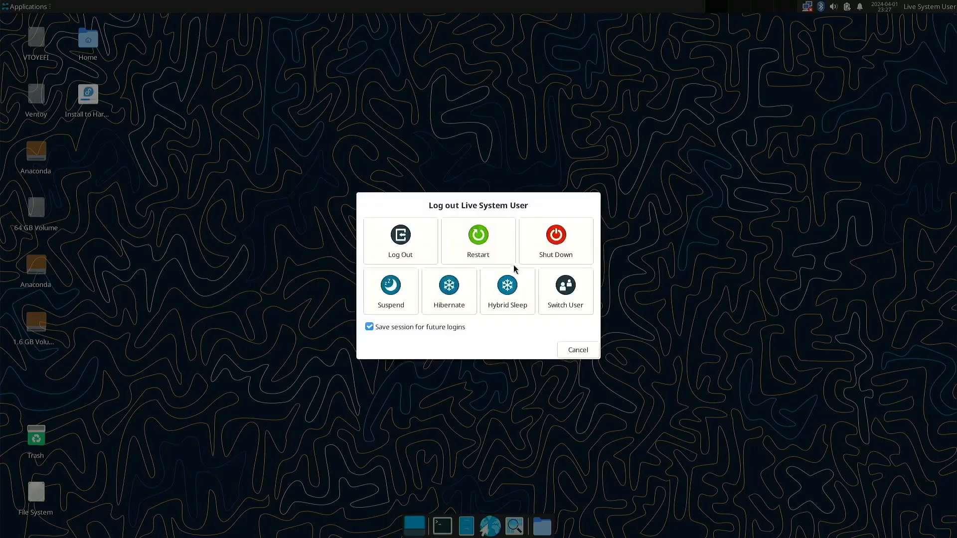
click(478, 237)
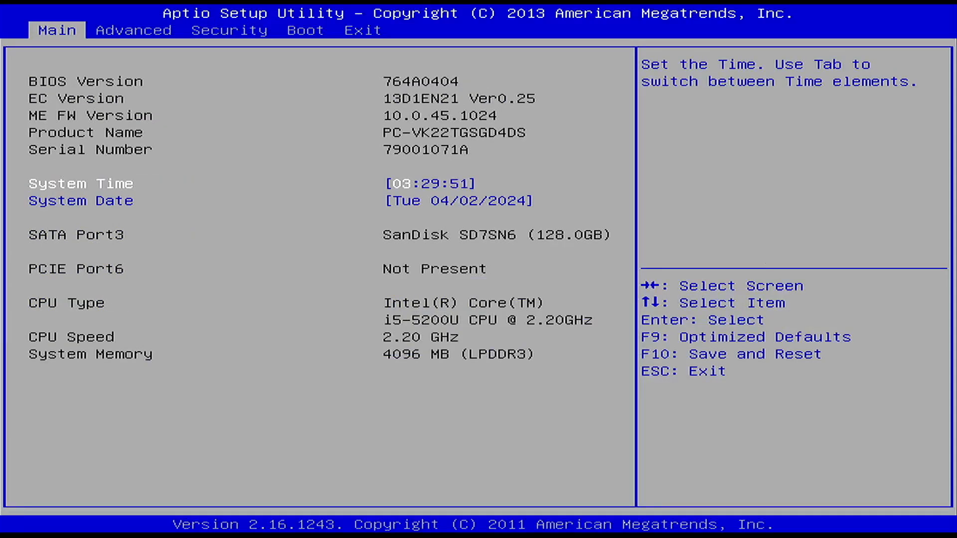
- Exit the Aptio BIOS setup without changes so the machine reaches the boot picker
click(305, 30)
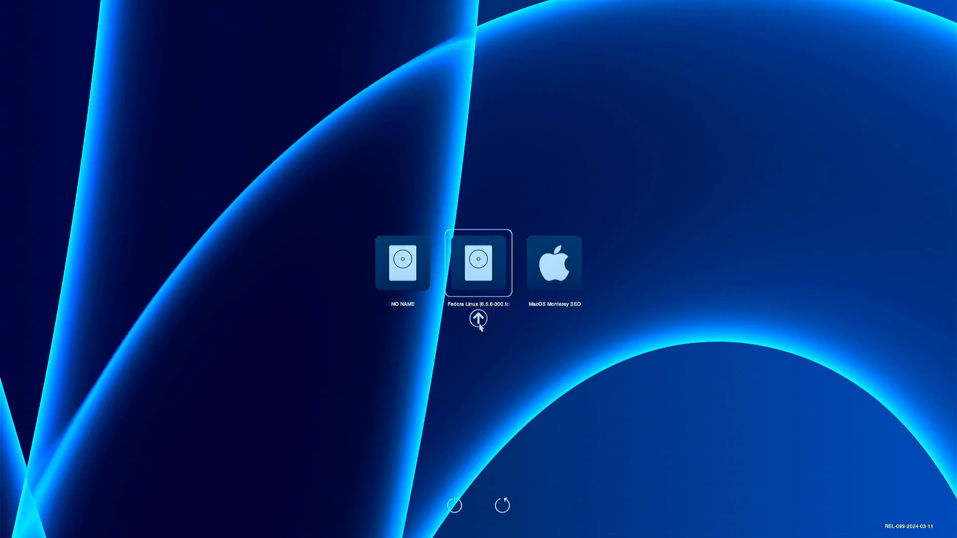
- Boot the Fedora Linux entry from the OpenCore picker
click(483, 264)
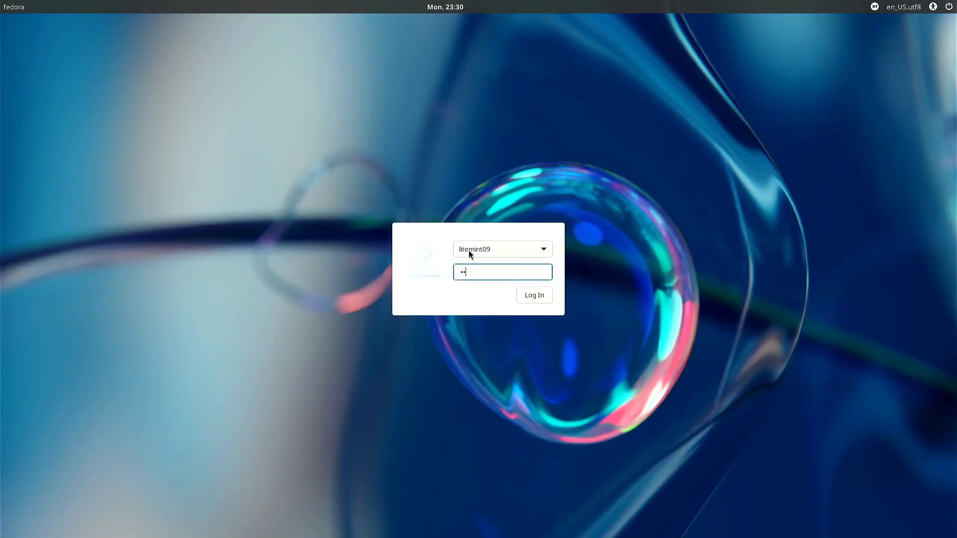
- Log in as litemint09 with the account password on the LightDM screen
text(••)
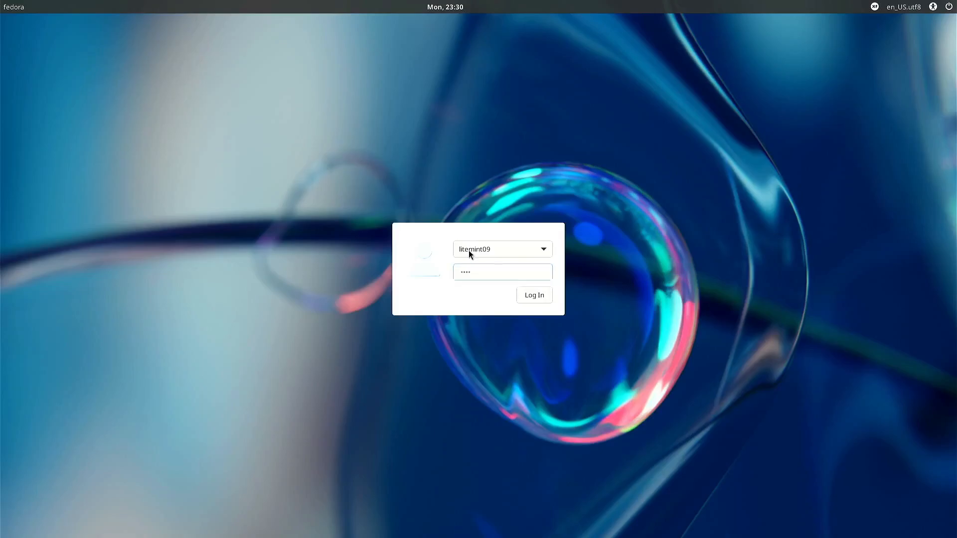
click(533, 295)
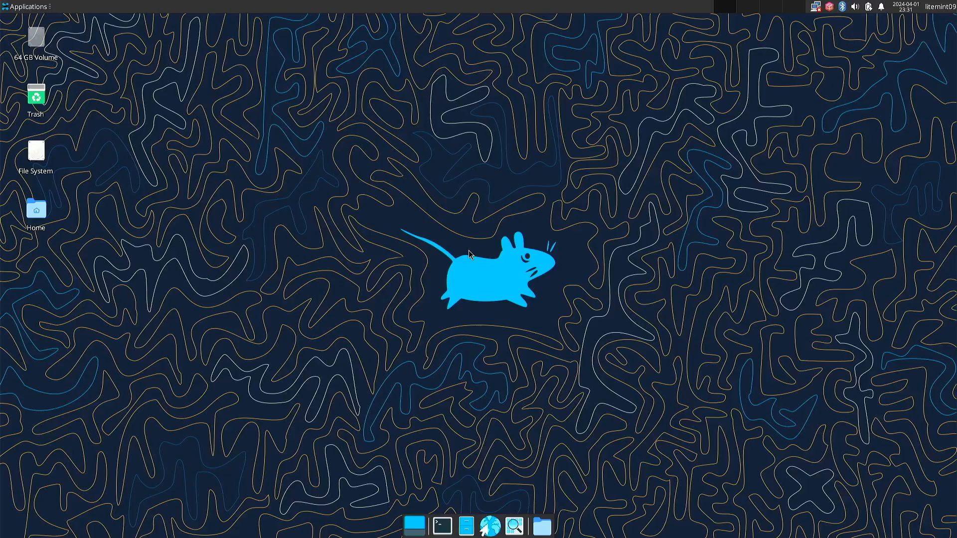
mouse_move(477, 188)
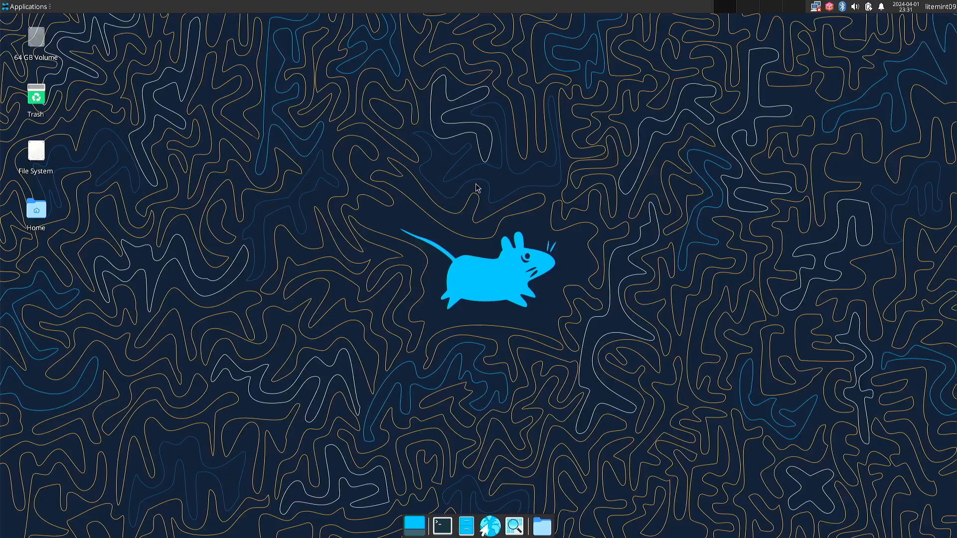
mouse_move(934, 5)
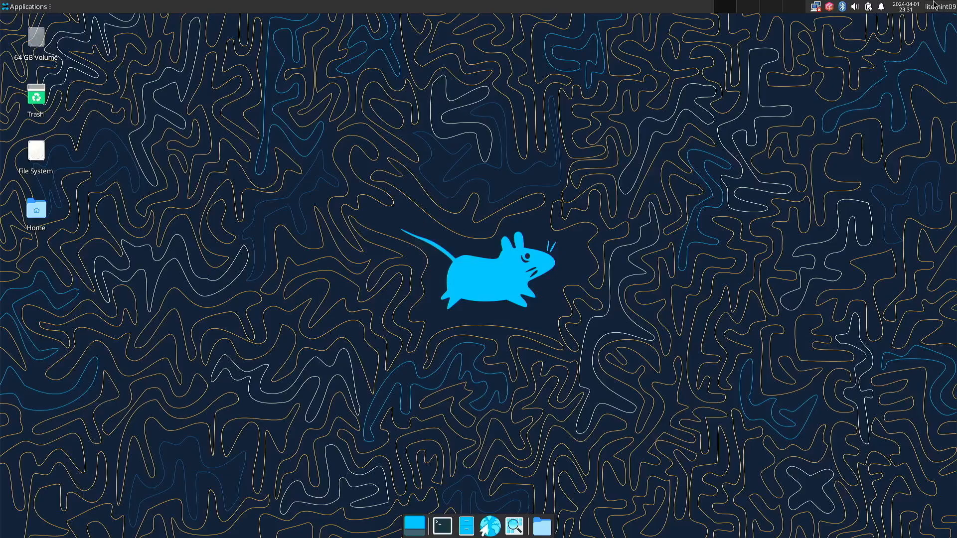
mouse_move(937, 9)
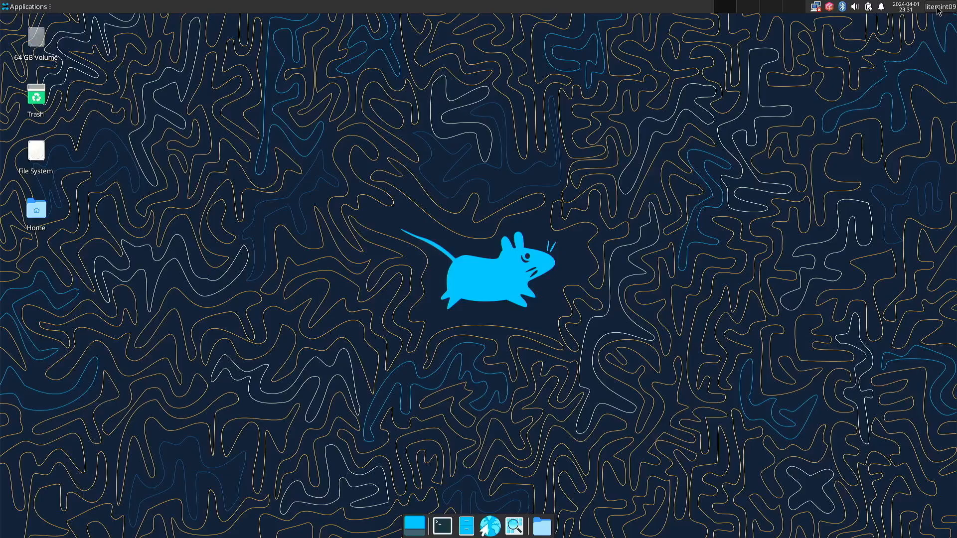
- Restart installed Fedora via the top-panel user menu's Log Out dialog
click(941, 6)
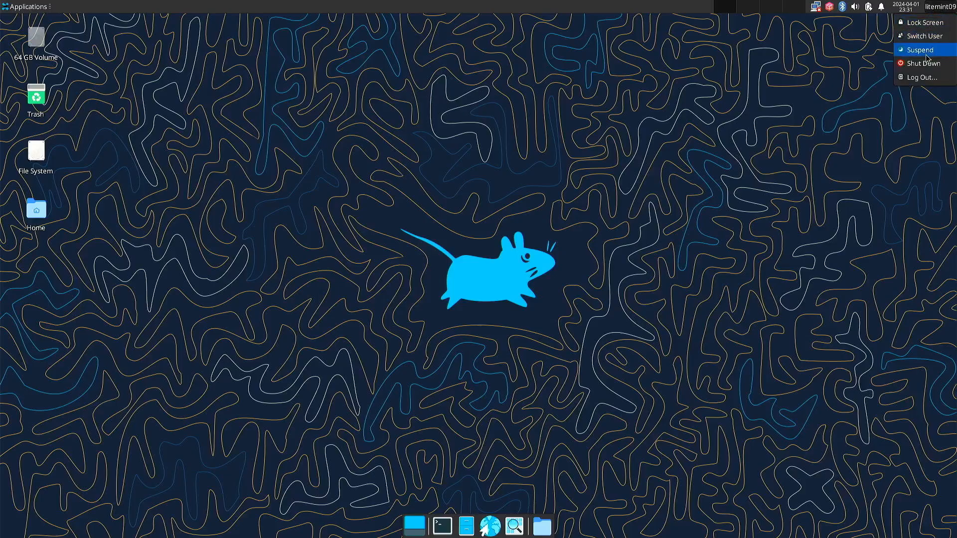
mouse_move(922, 77)
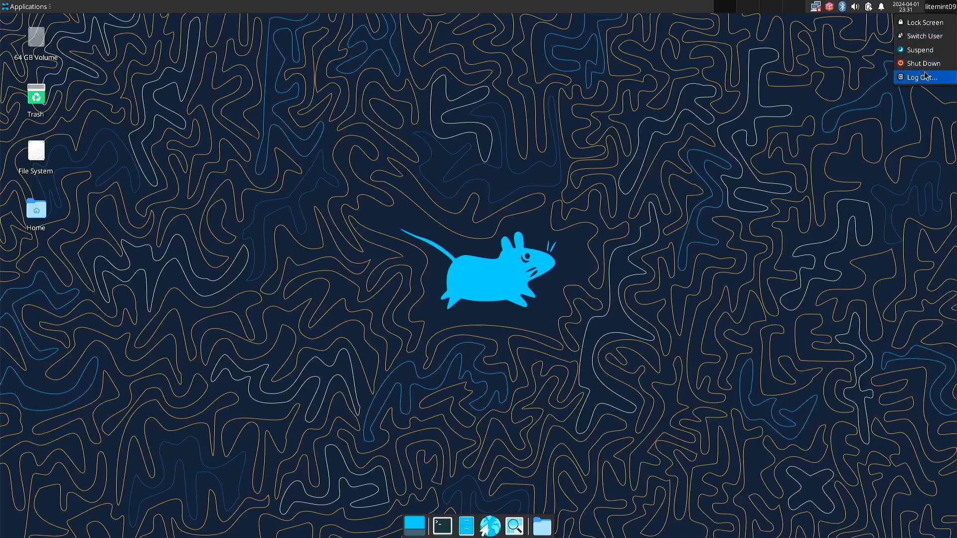
click(921, 76)
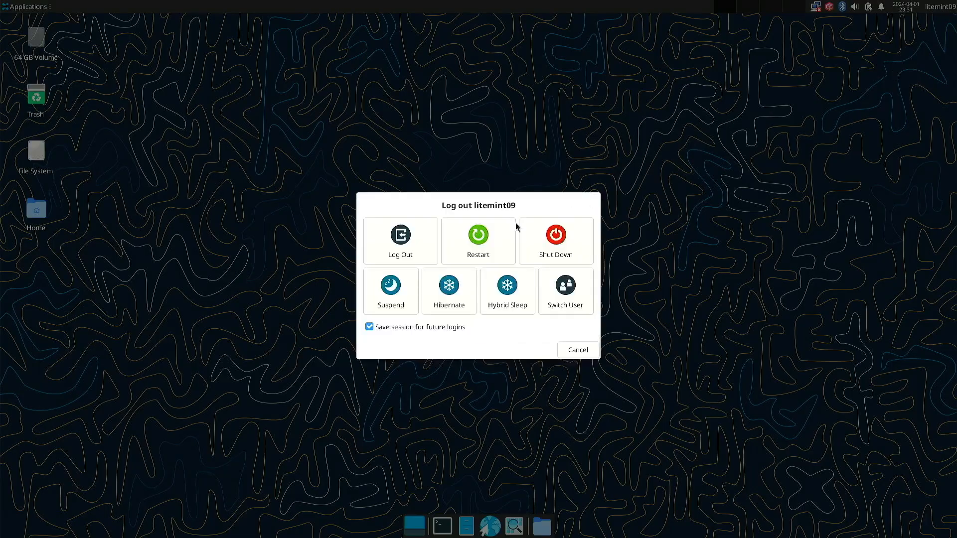
click(478, 236)
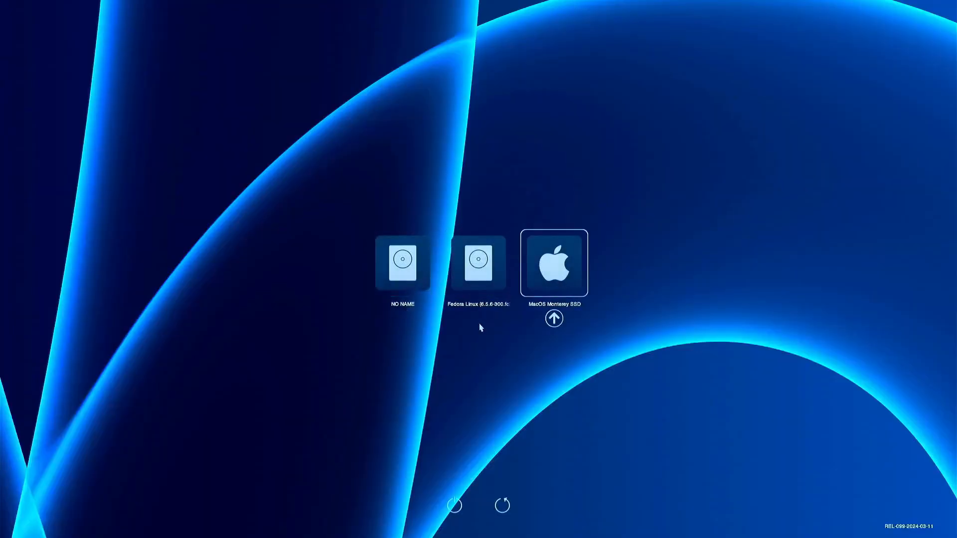
- Boot the macOS Monterey SSD entry from the OpenCore picker
click(554, 264)
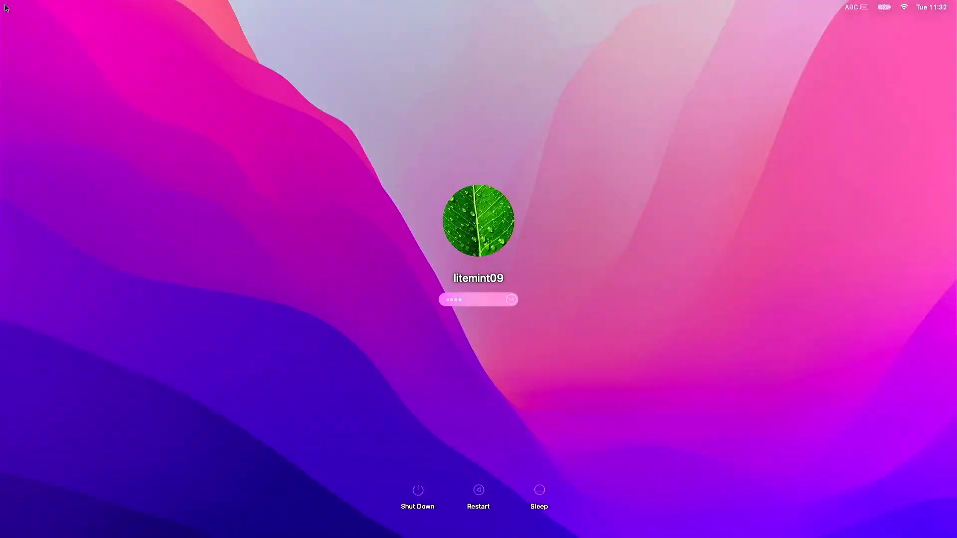
- Sign in to macOS Monterey and open the Apple menu on the desktop
click(510, 300)
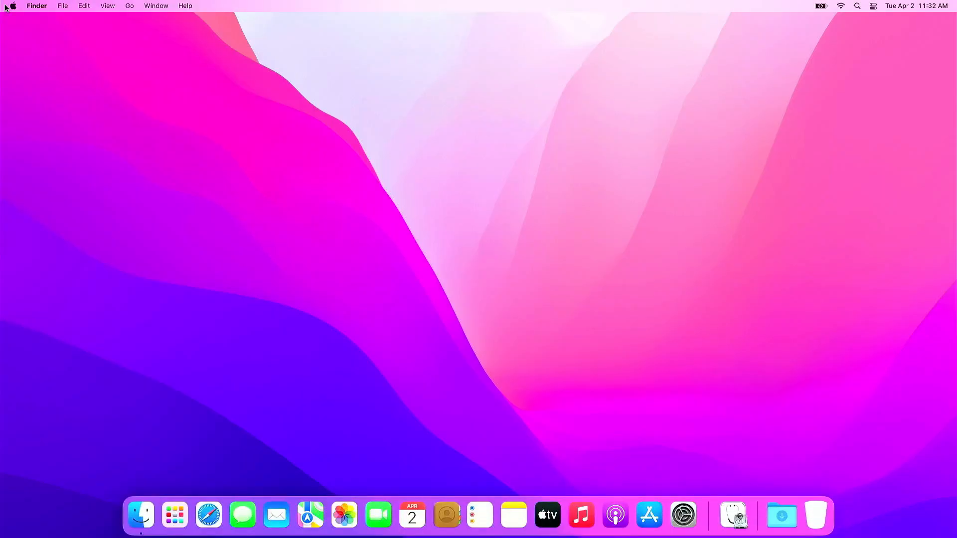
click(11, 5)
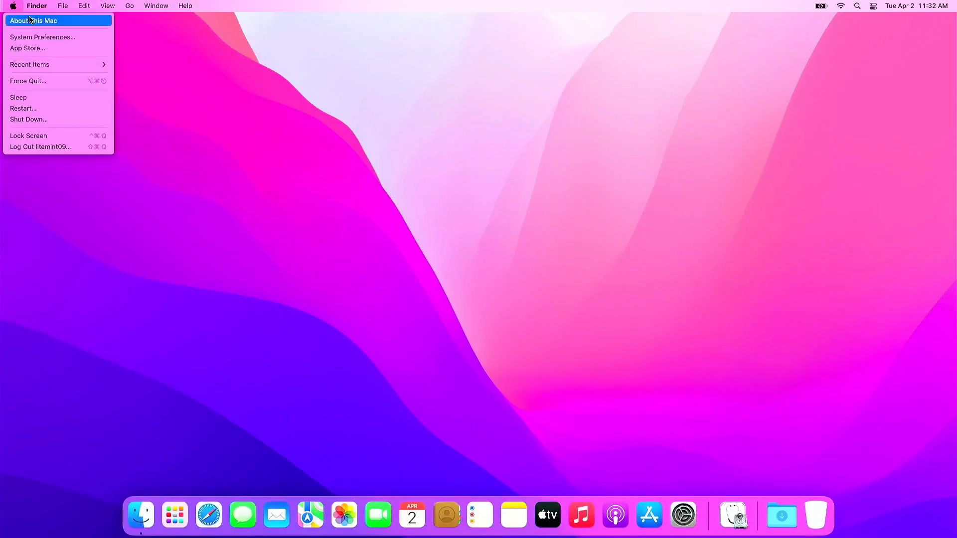